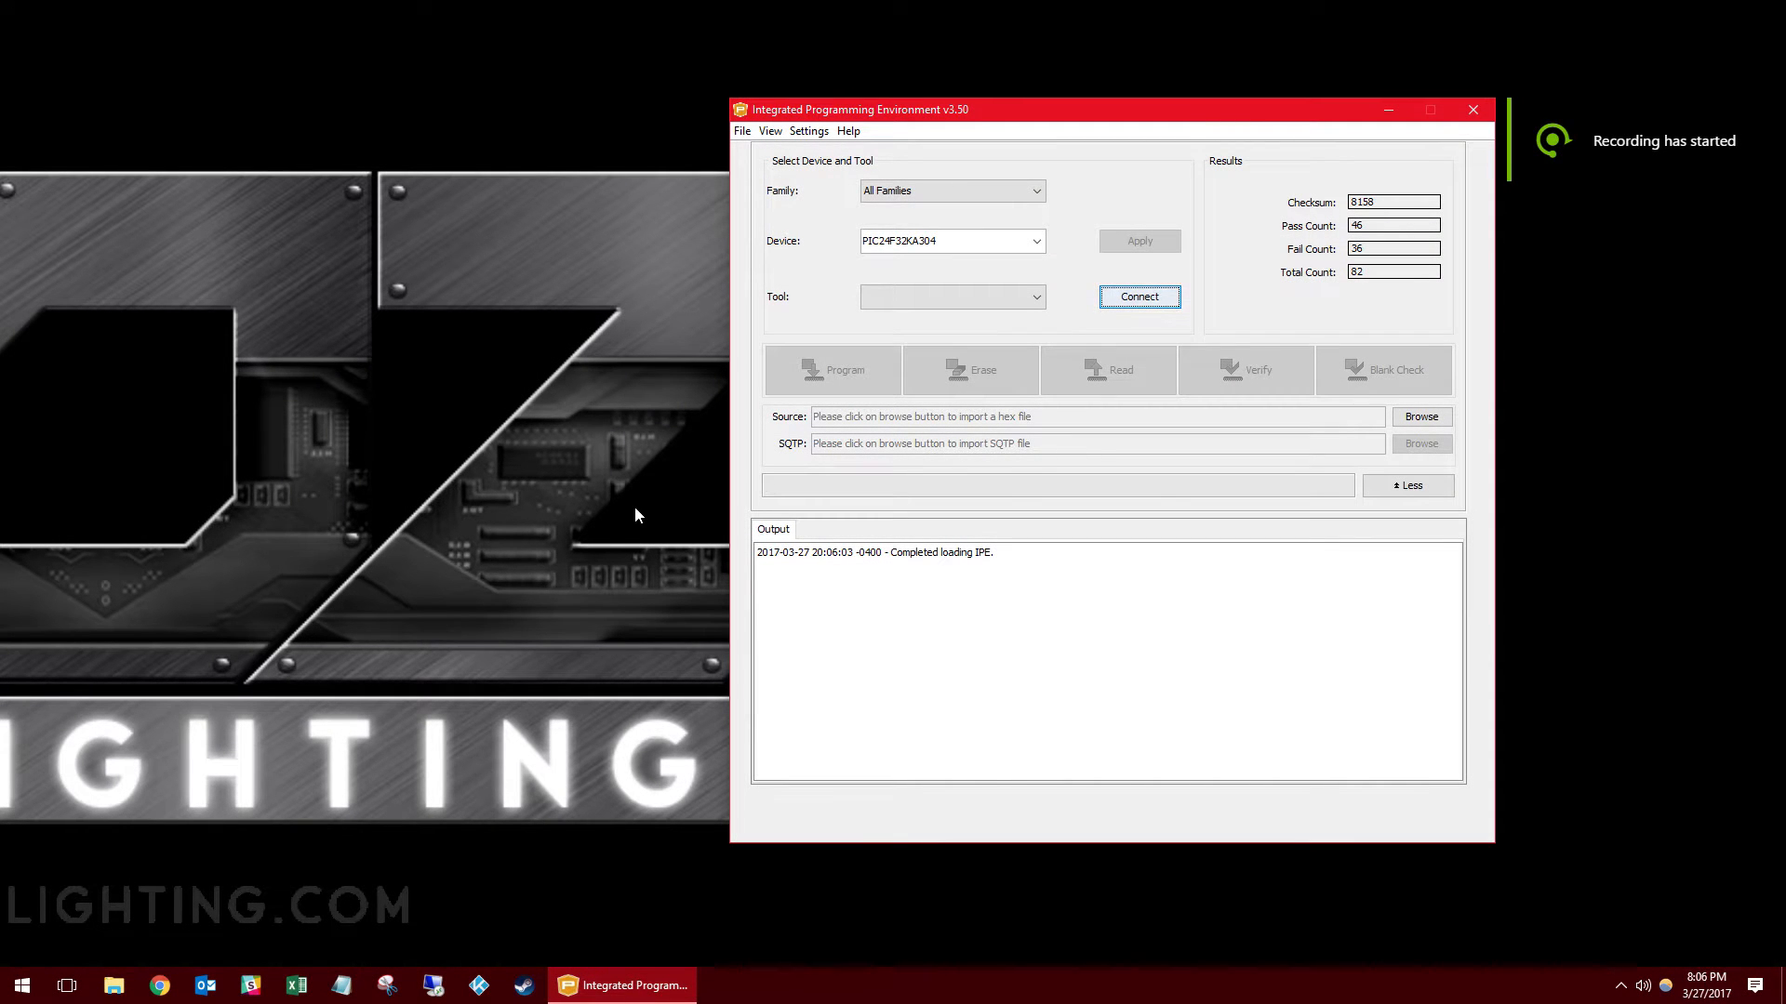
mouse_move(718, 419)
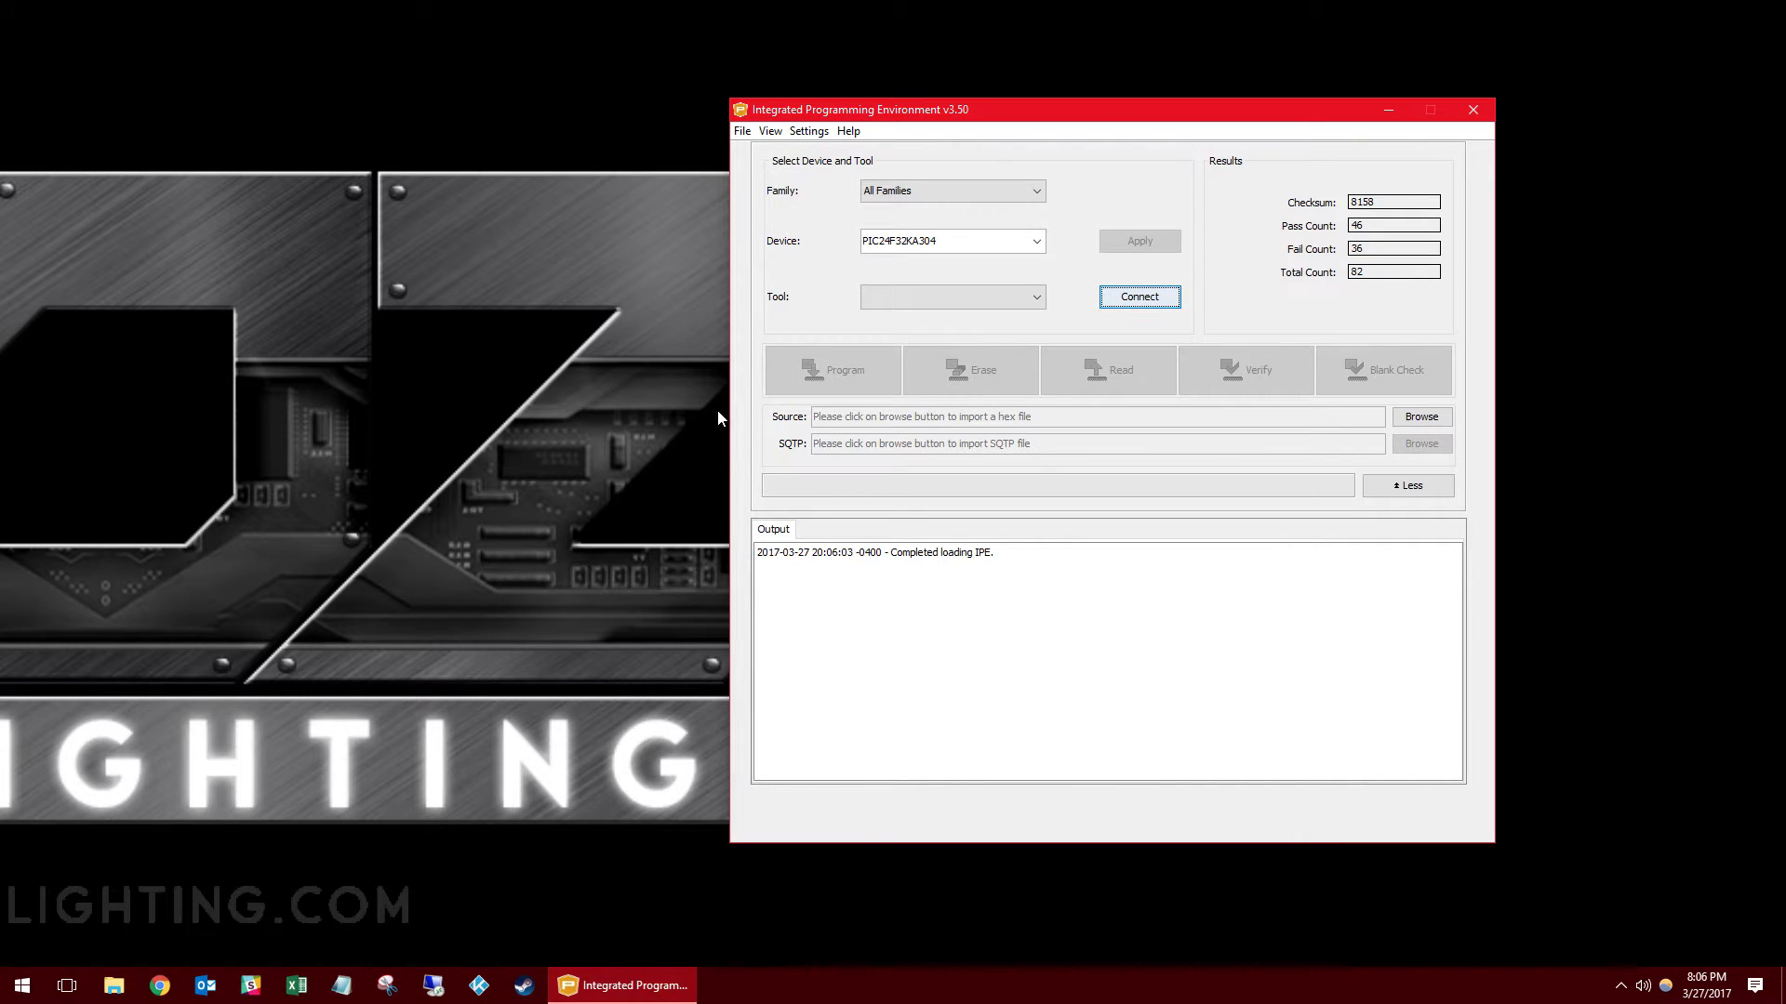
mouse_move(761, 124)
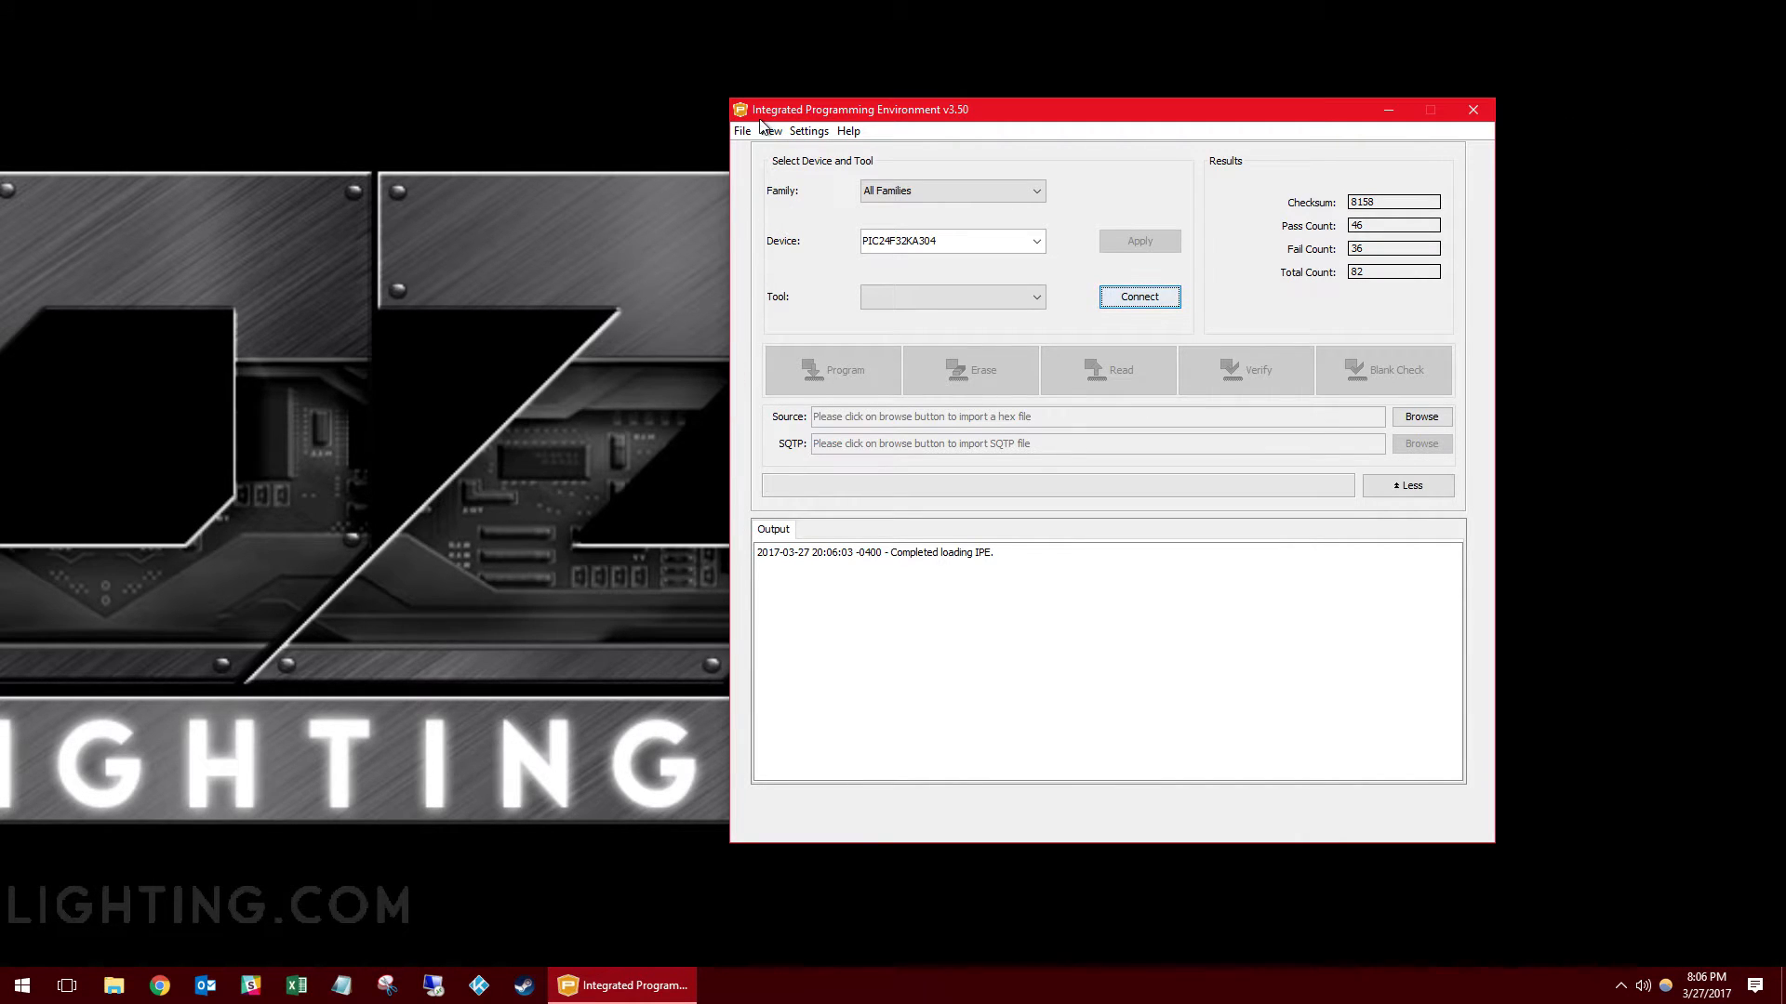
mouse_move(885, 128)
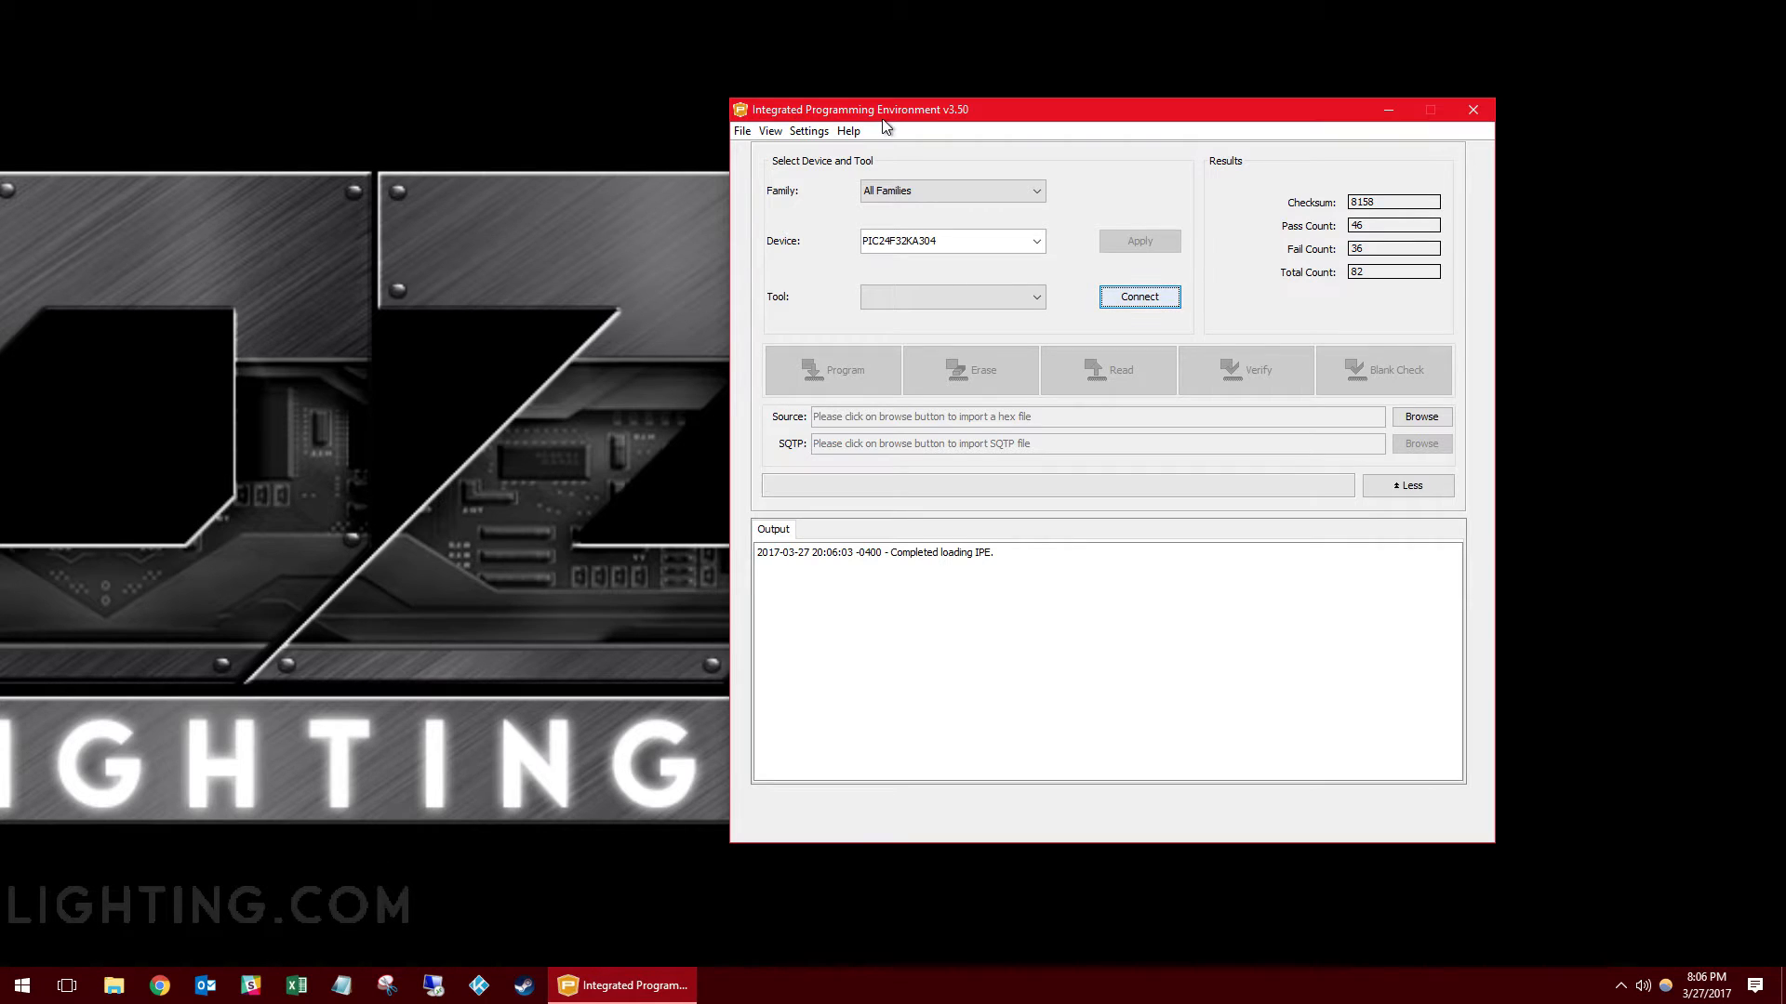
mouse_move(900, 277)
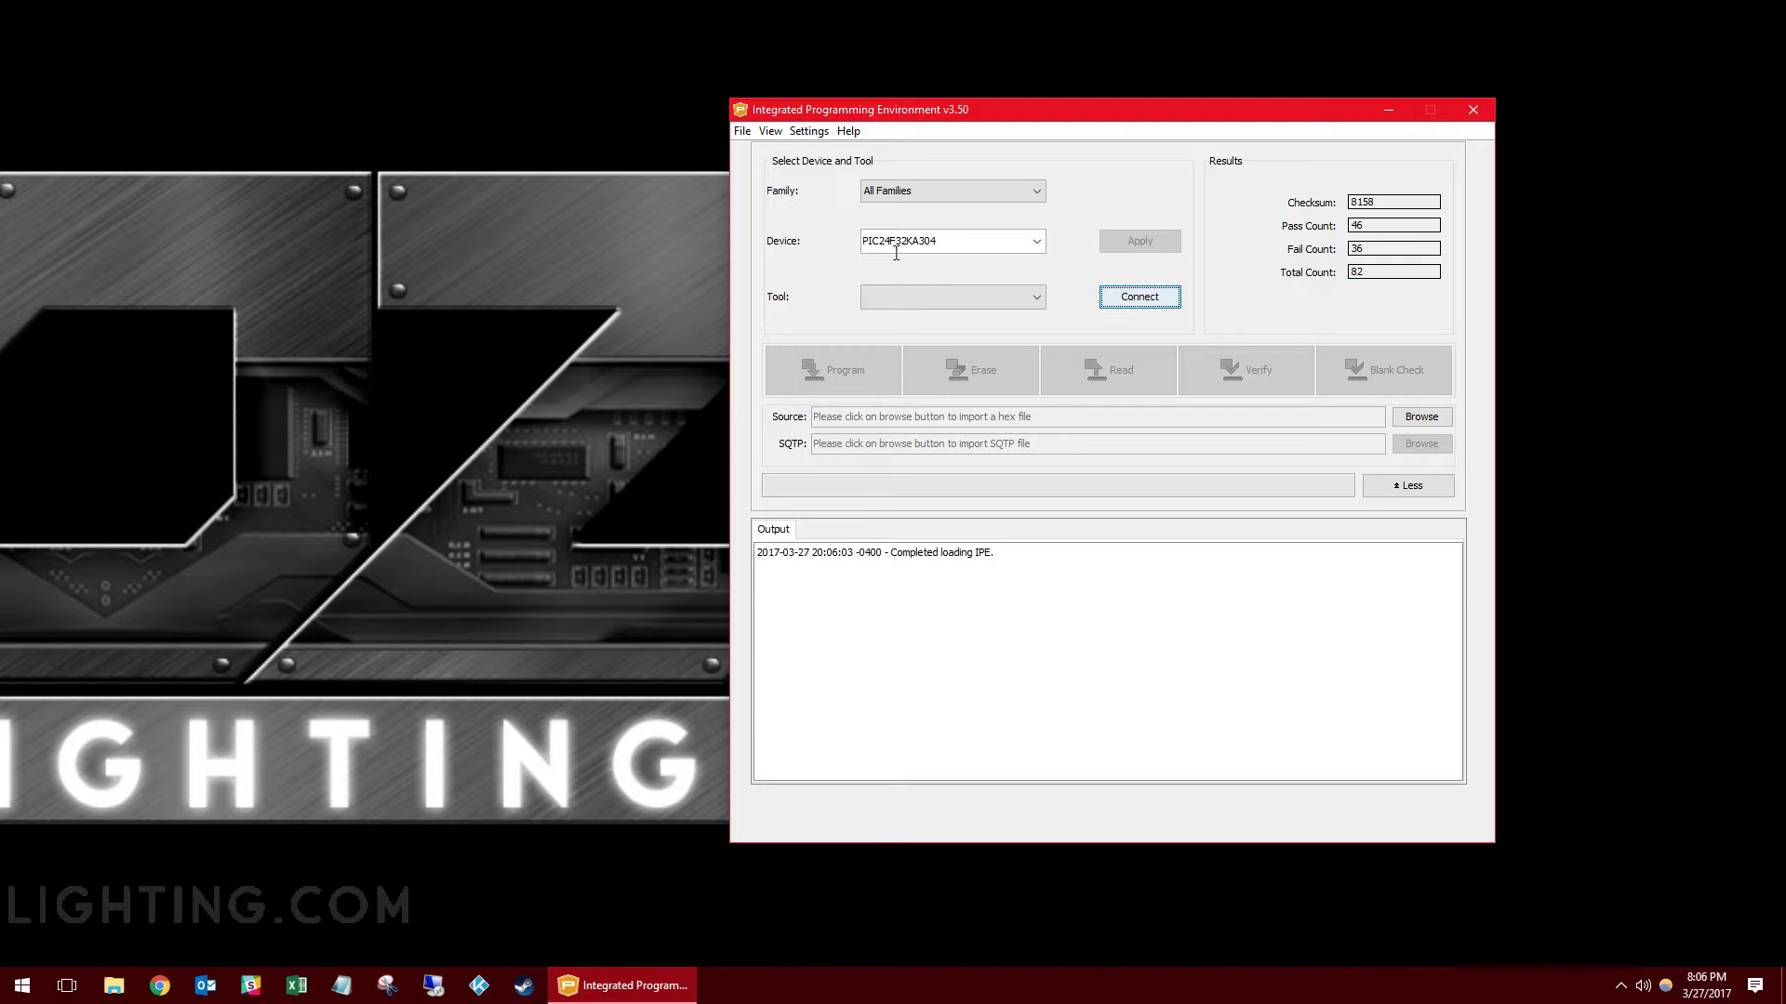
mouse_move(924, 263)
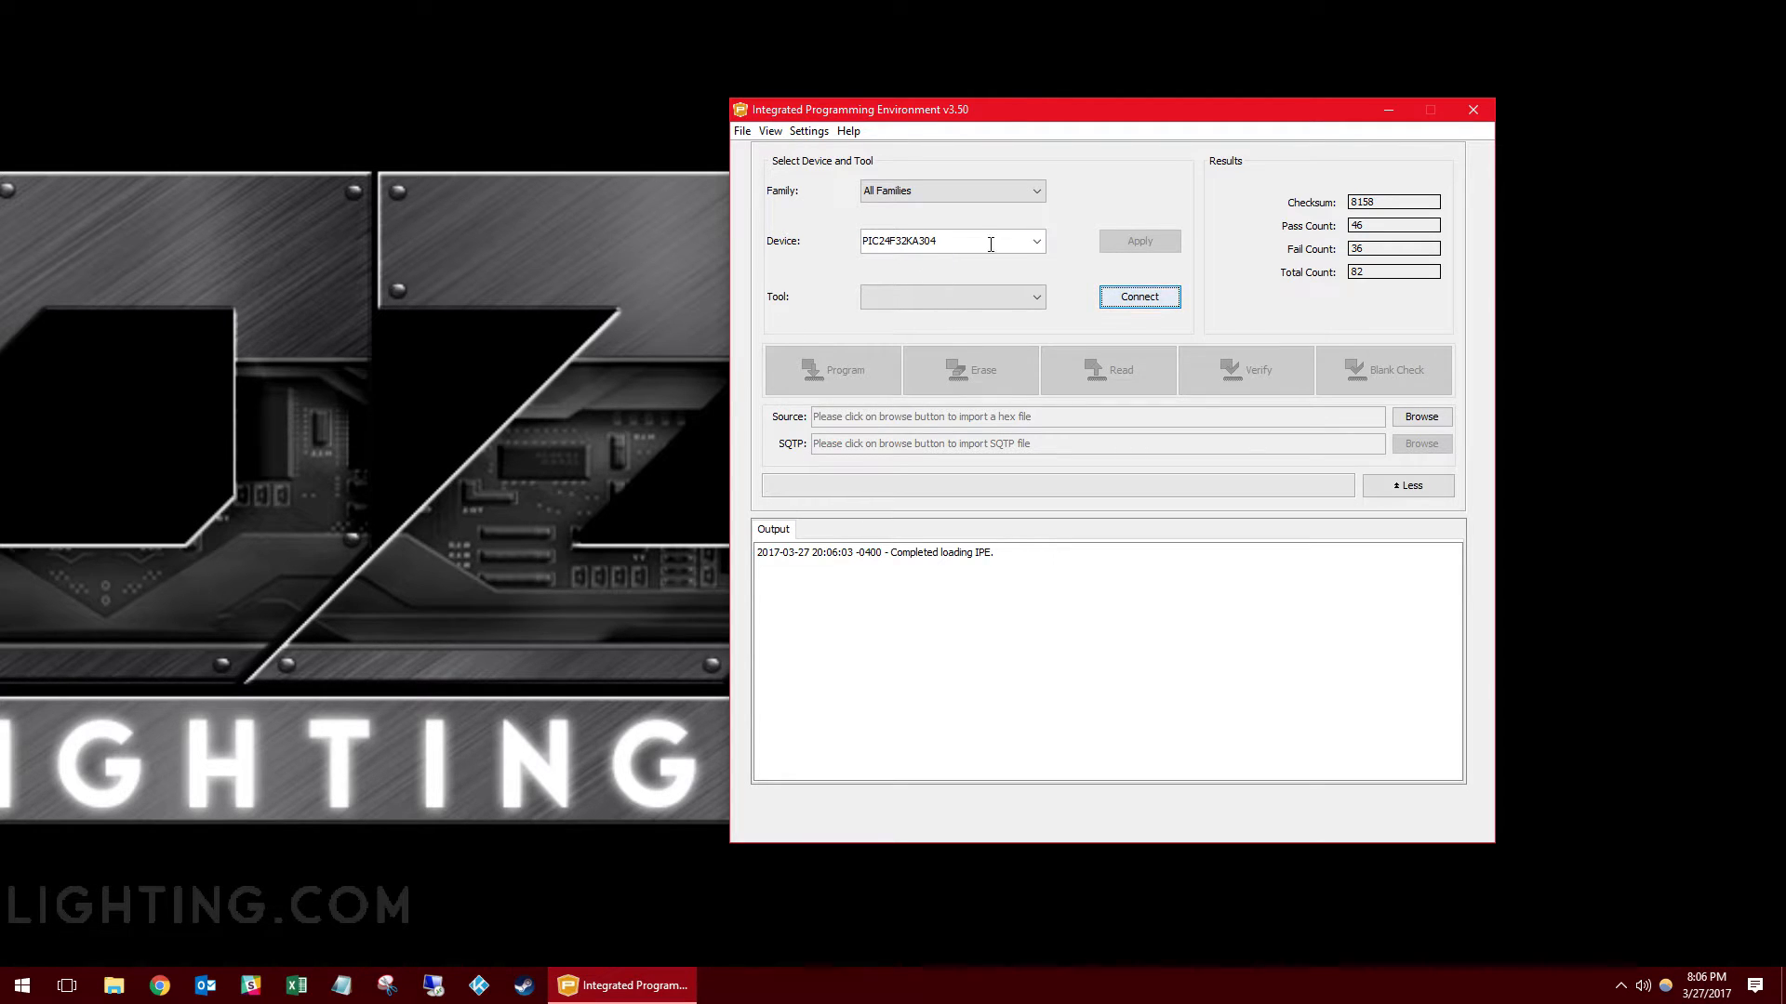
Select the device name PIC24F32KA304 in the Device field.
triple_click(926, 240)
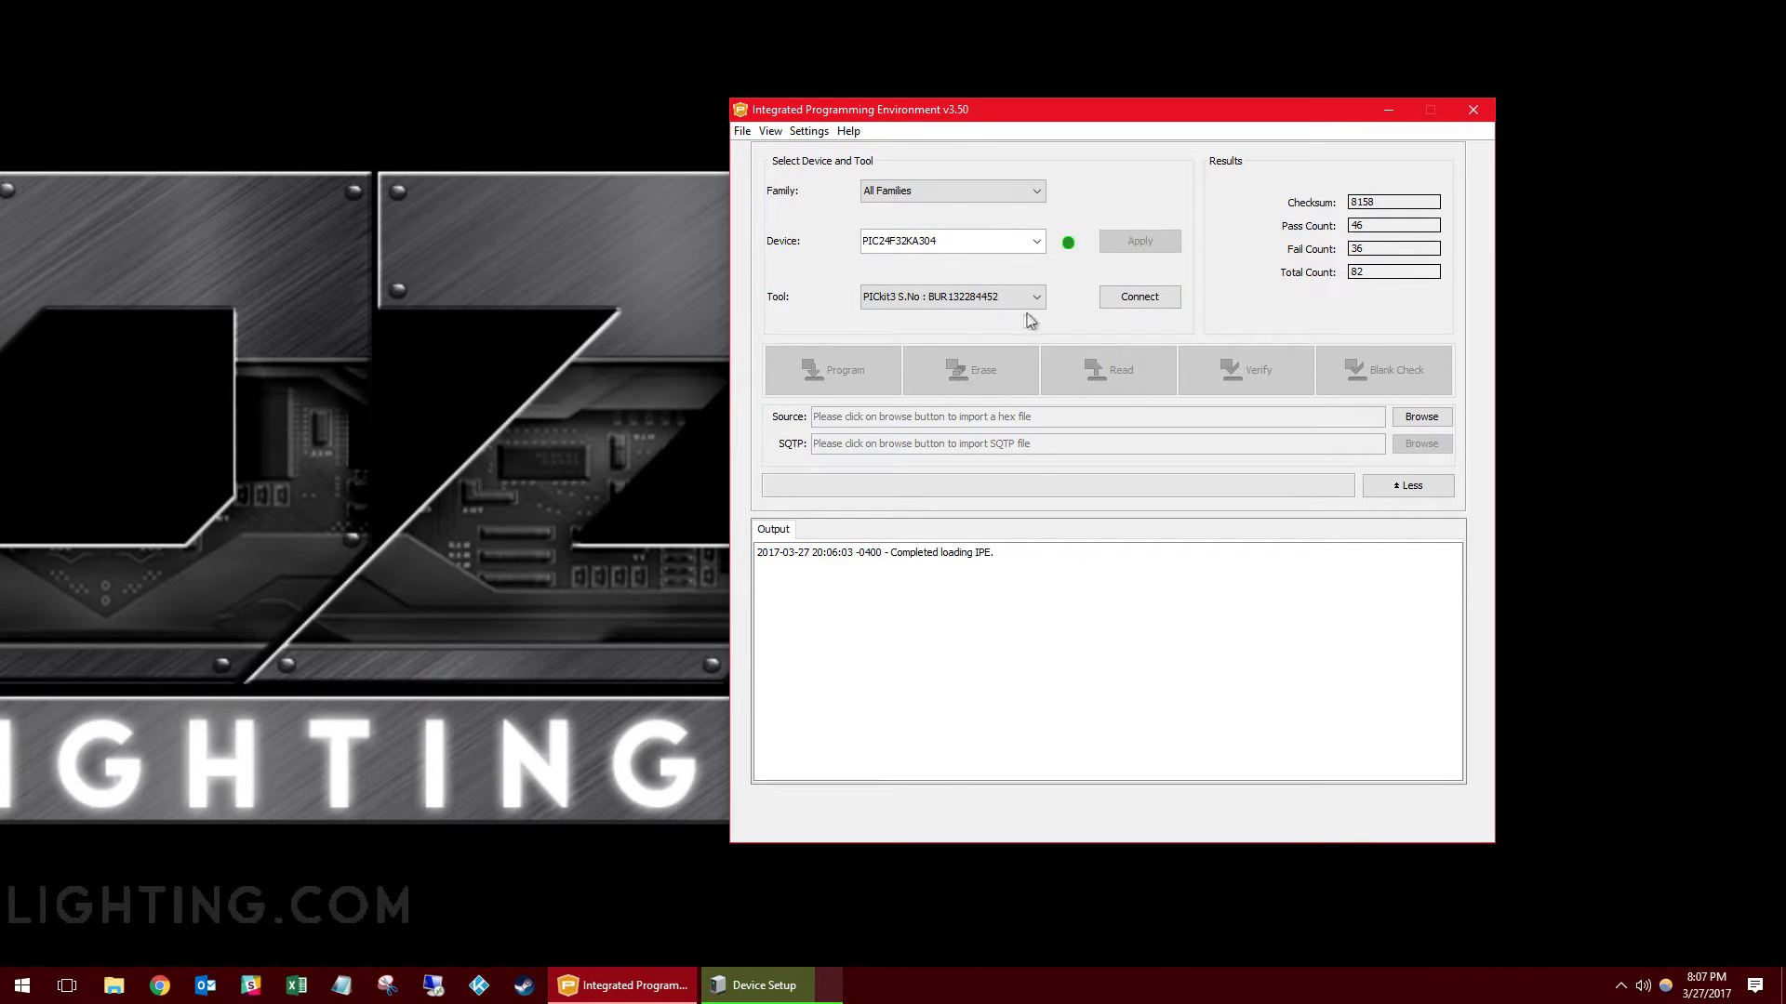
Connect to the PICkit 3 and accept the device caution; log reports target not found.
click(1138, 298)
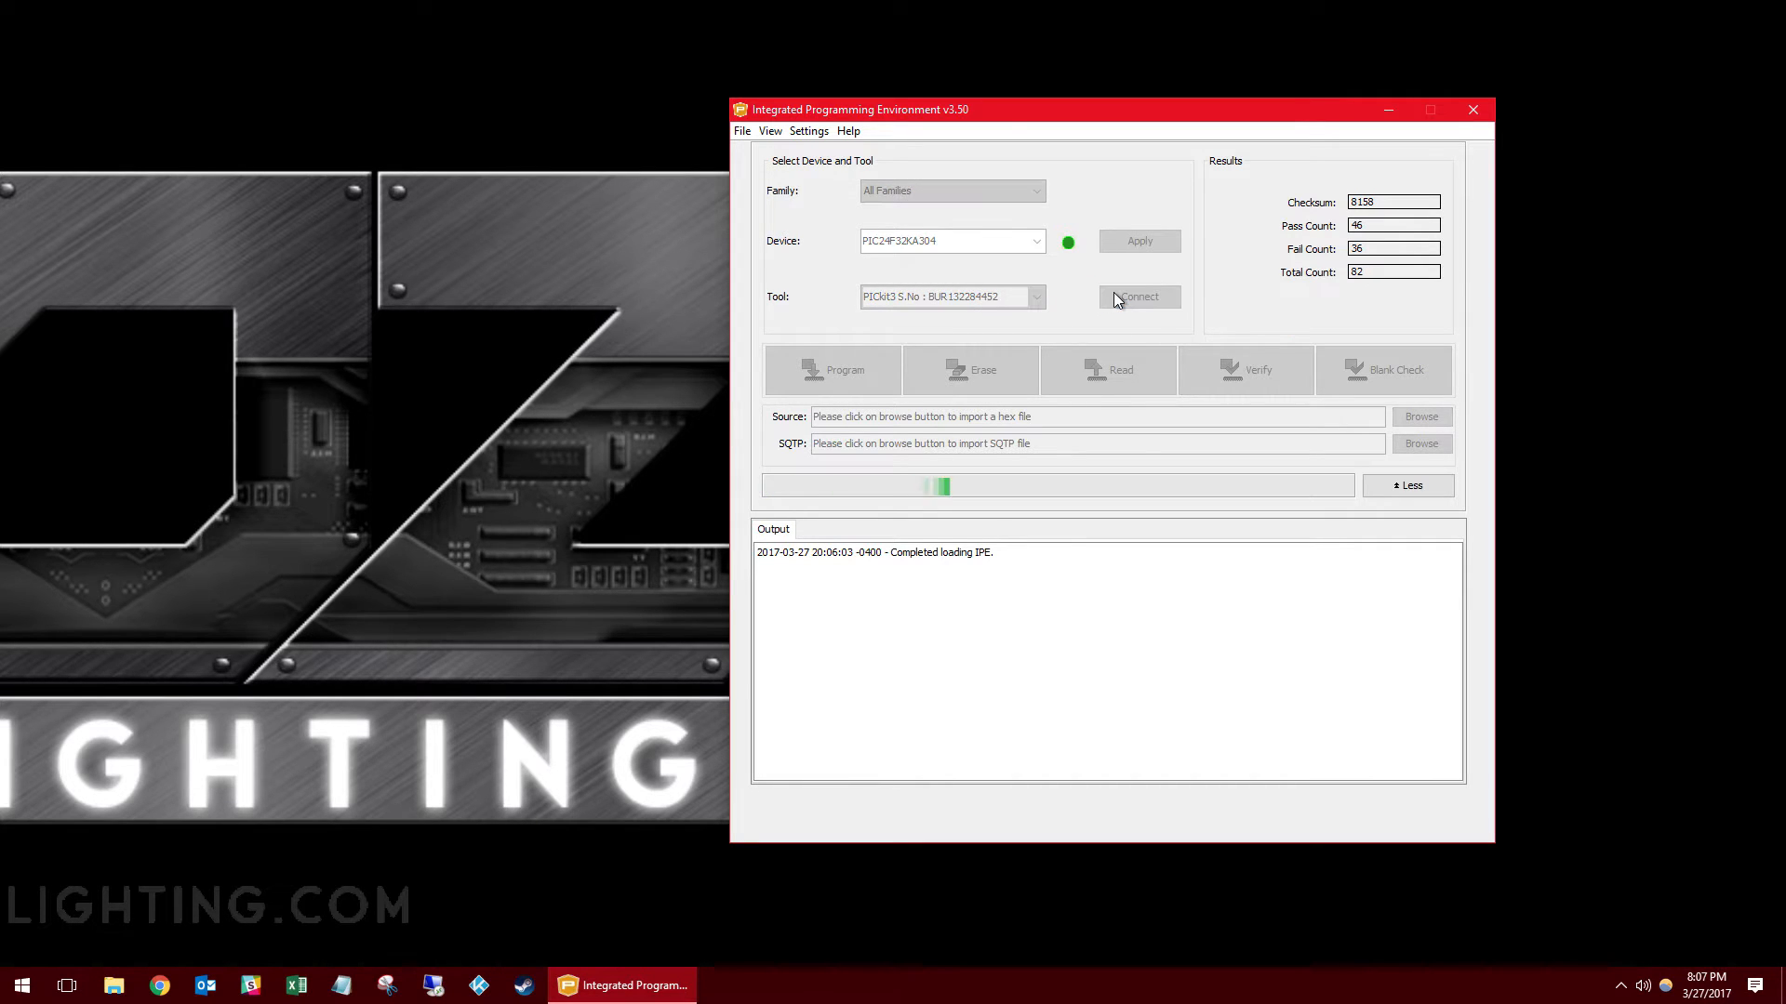
click(1138, 298)
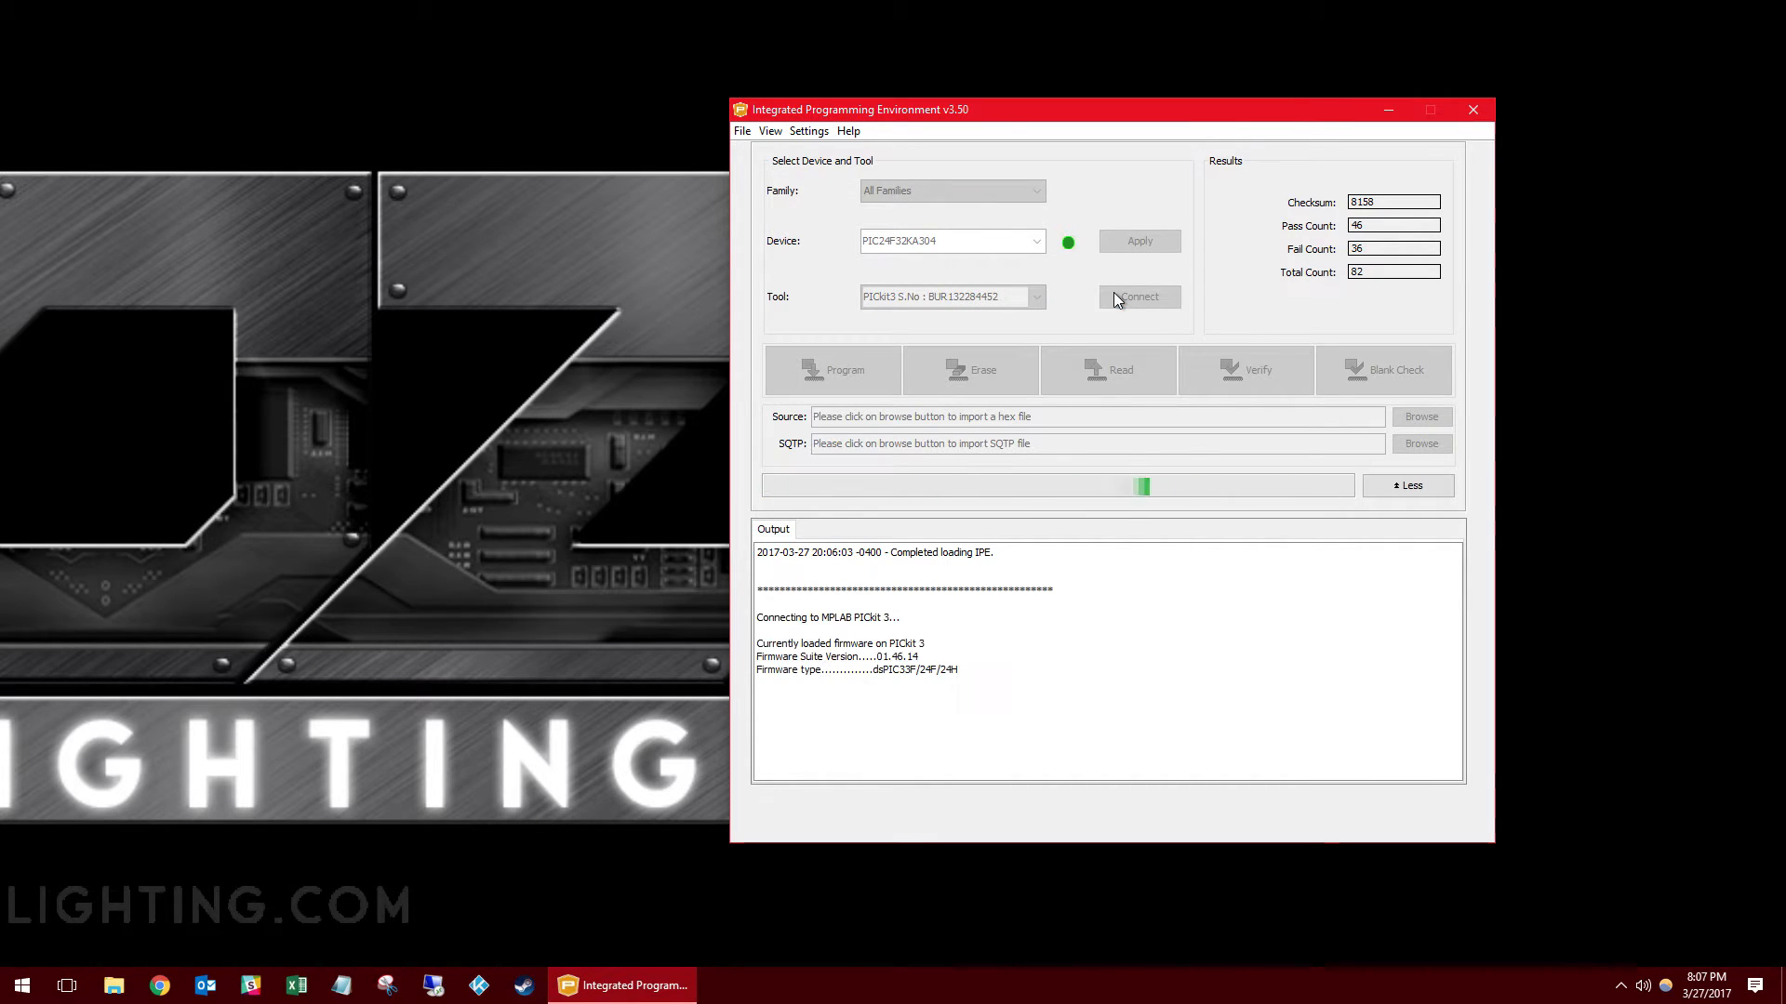
click(1139, 298)
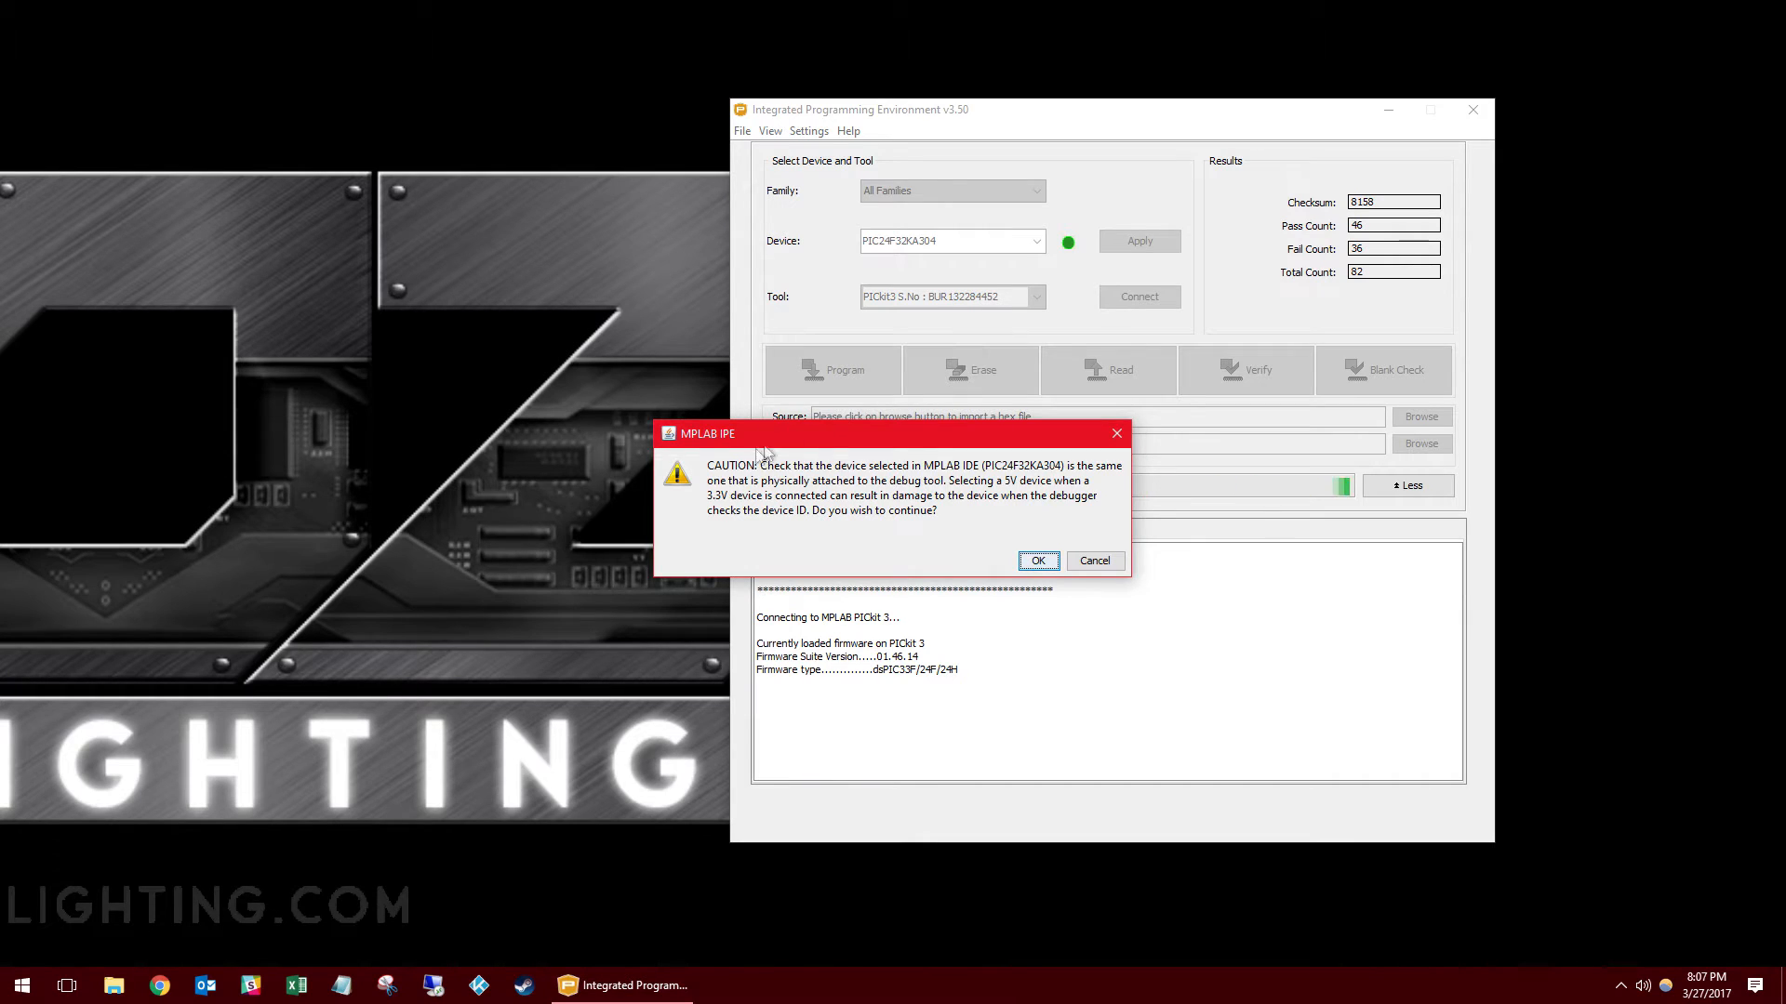
mouse_move(982, 478)
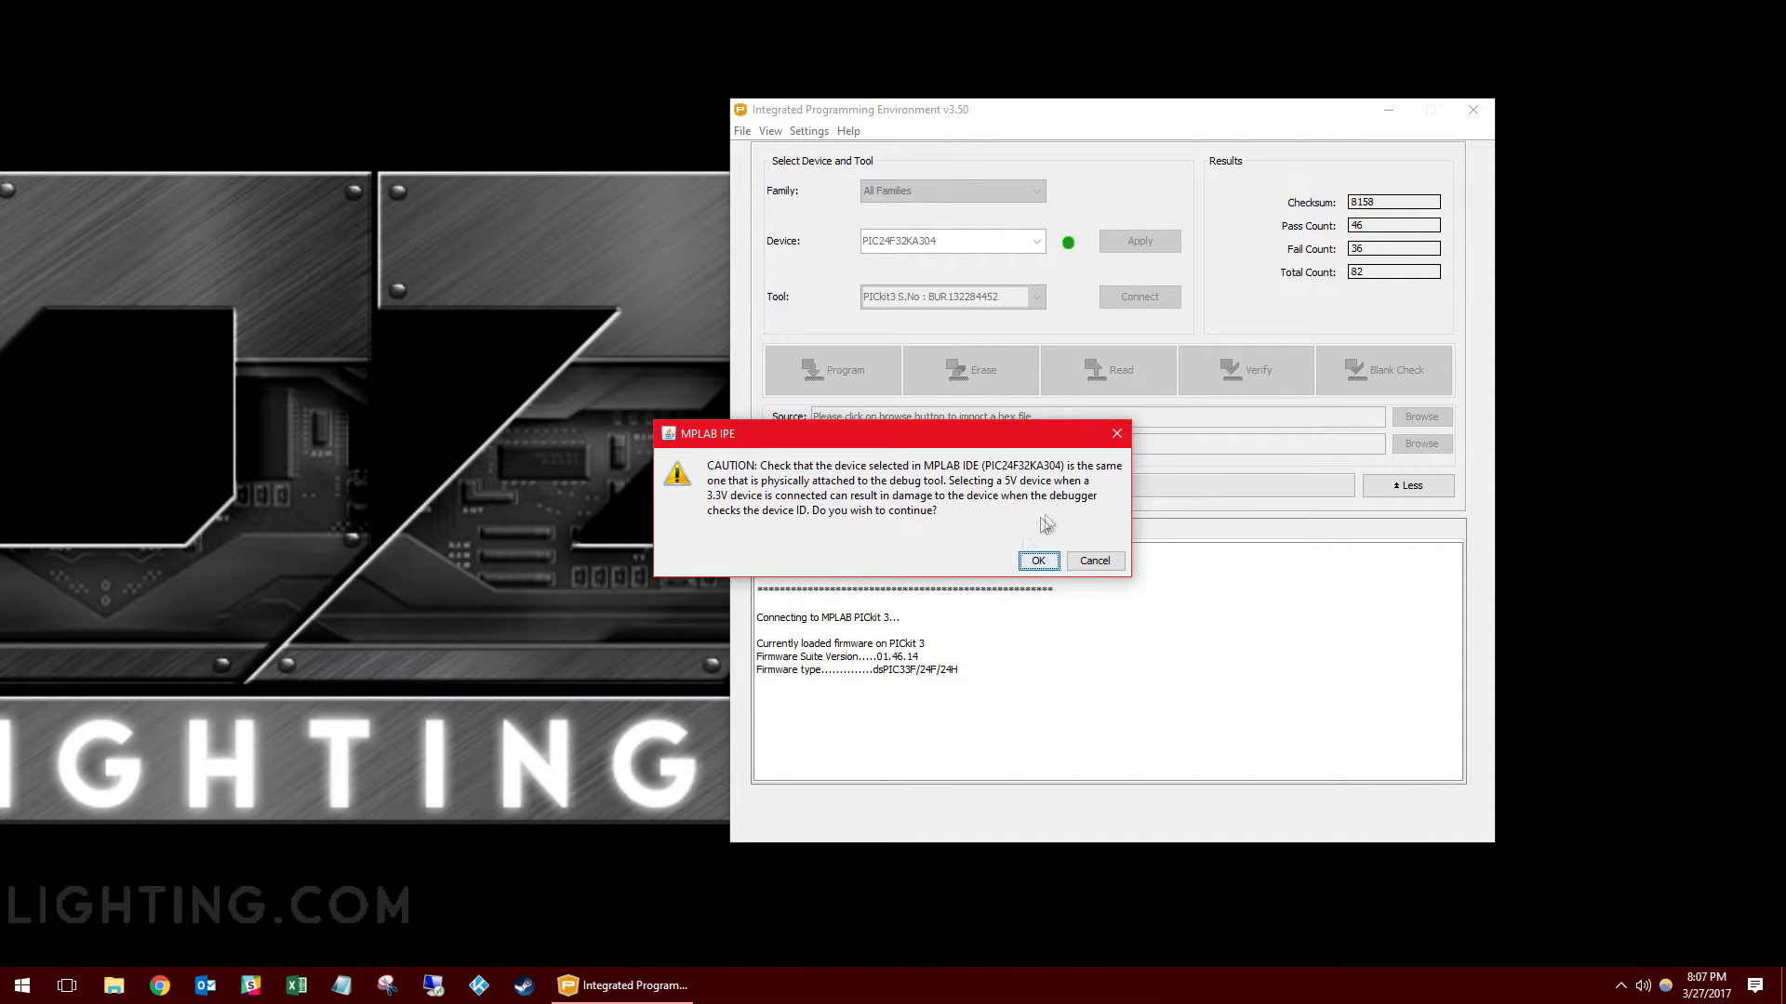
click(1036, 560)
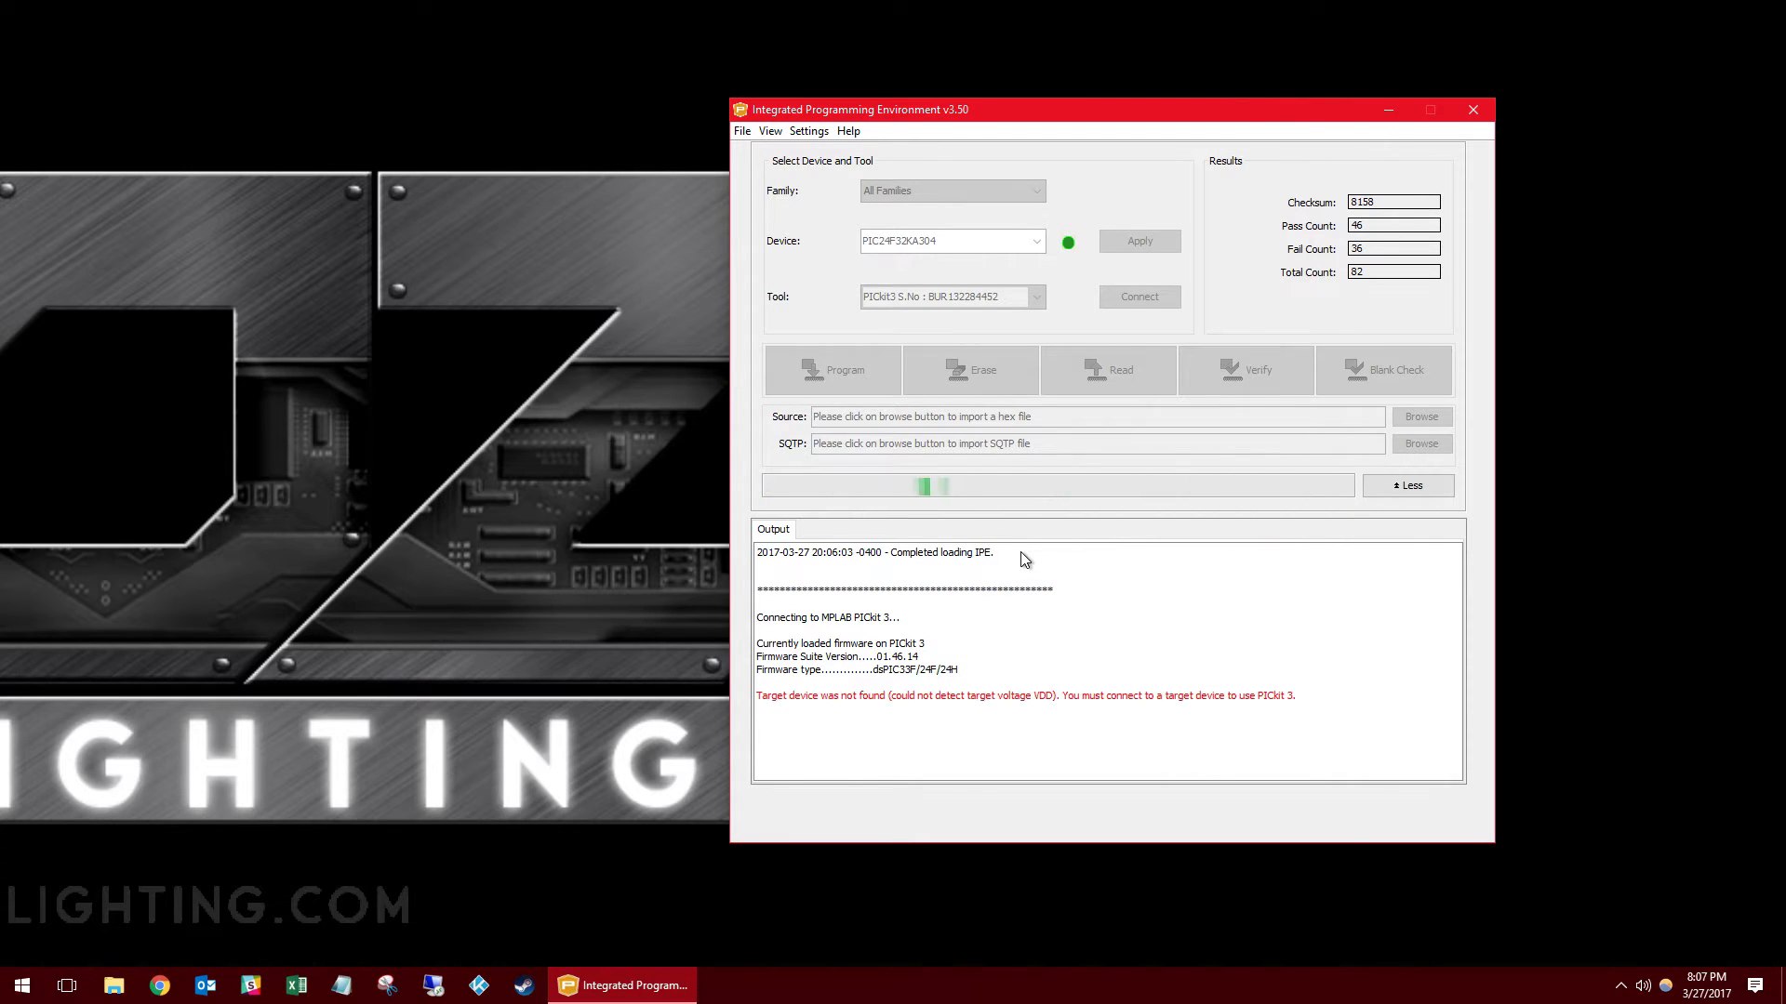
click(1138, 296)
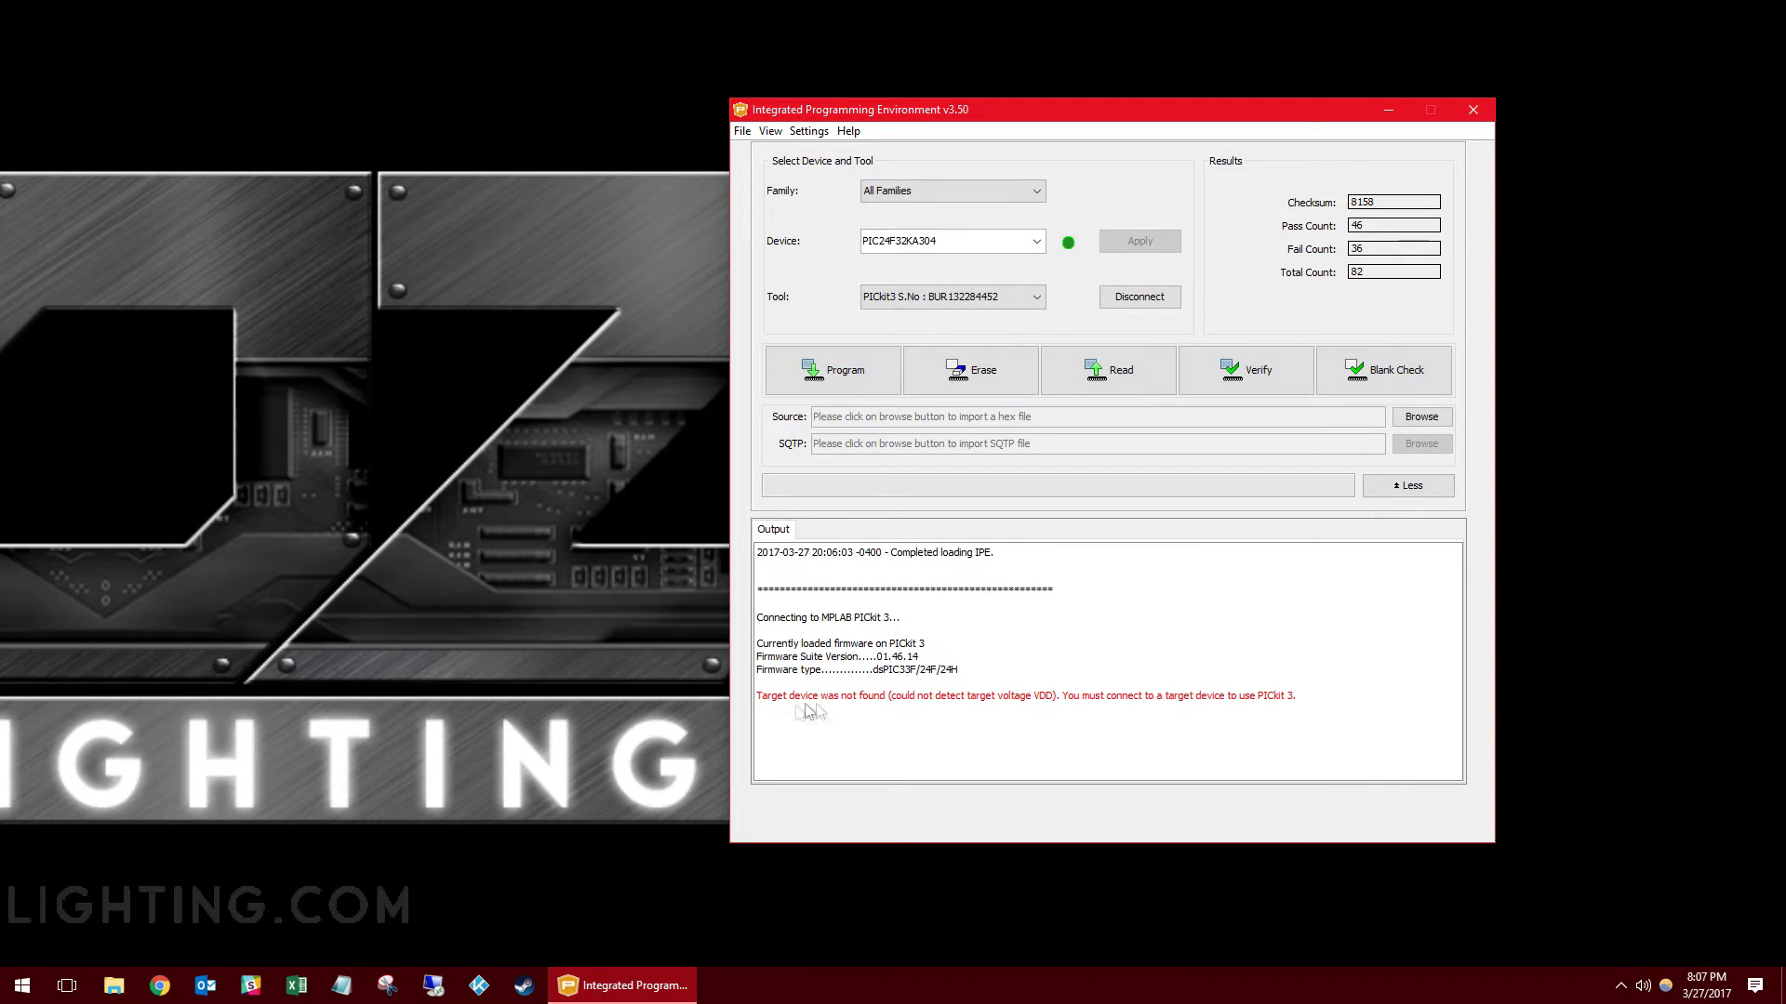
mouse_move(1105, 714)
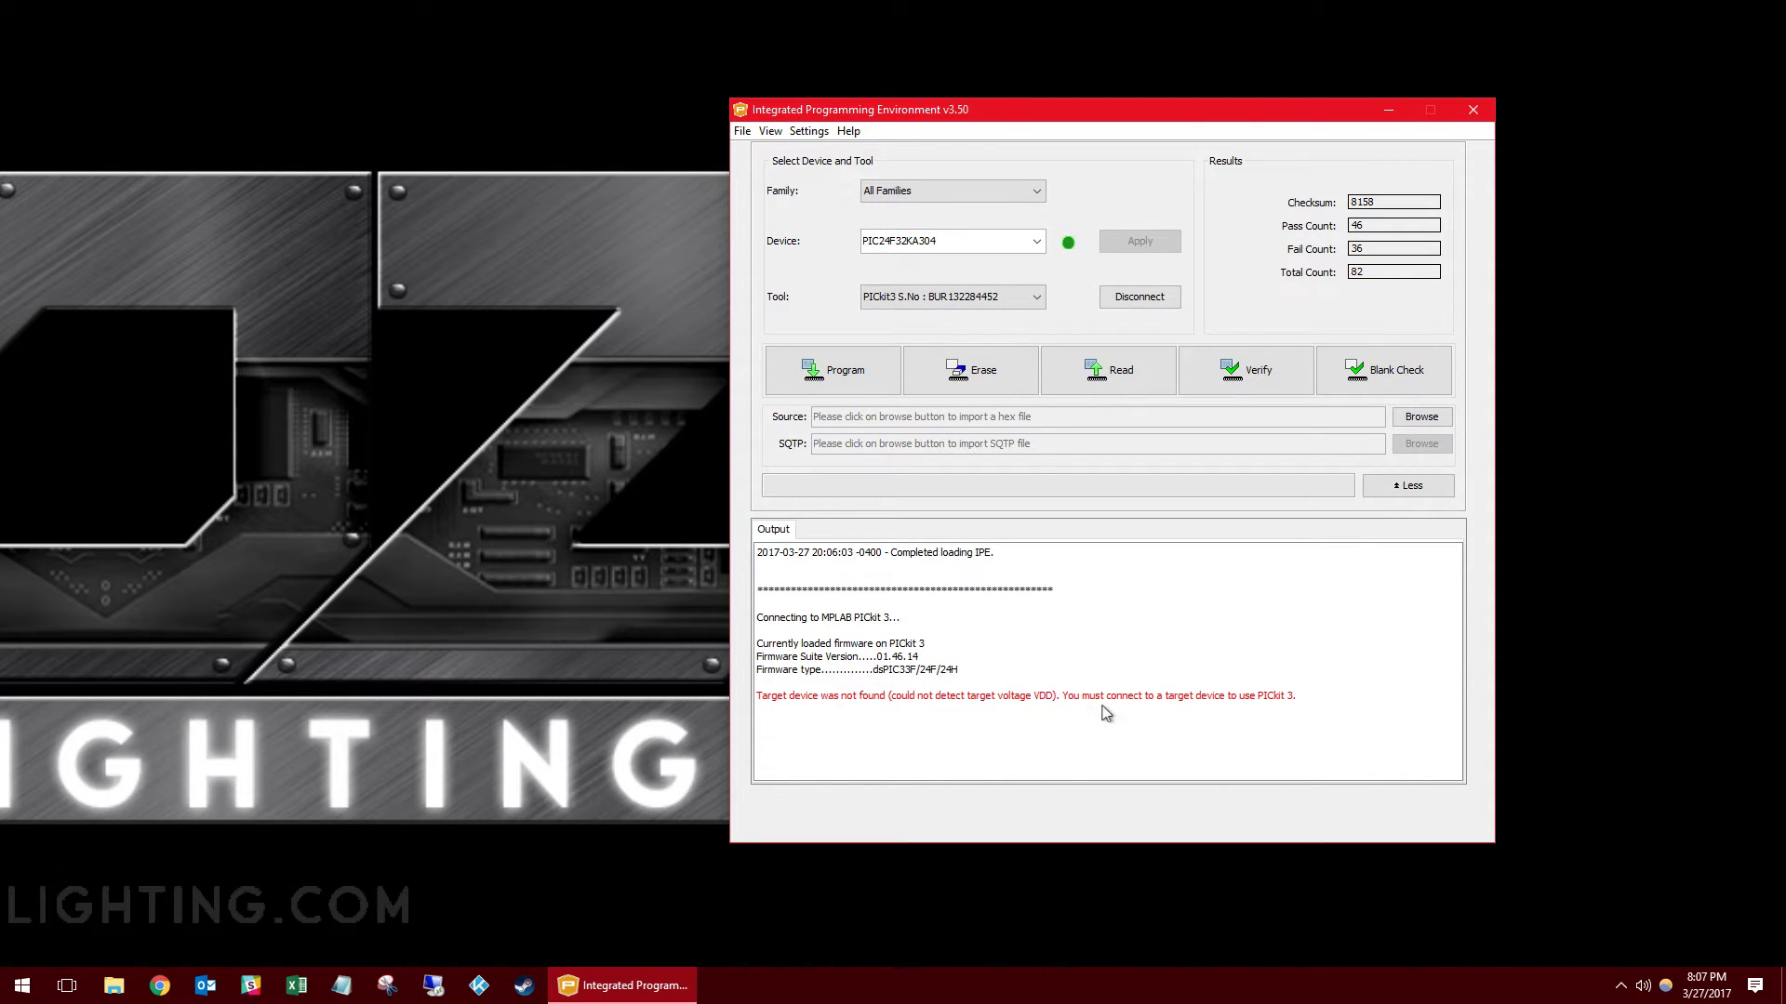
mouse_move(815, 138)
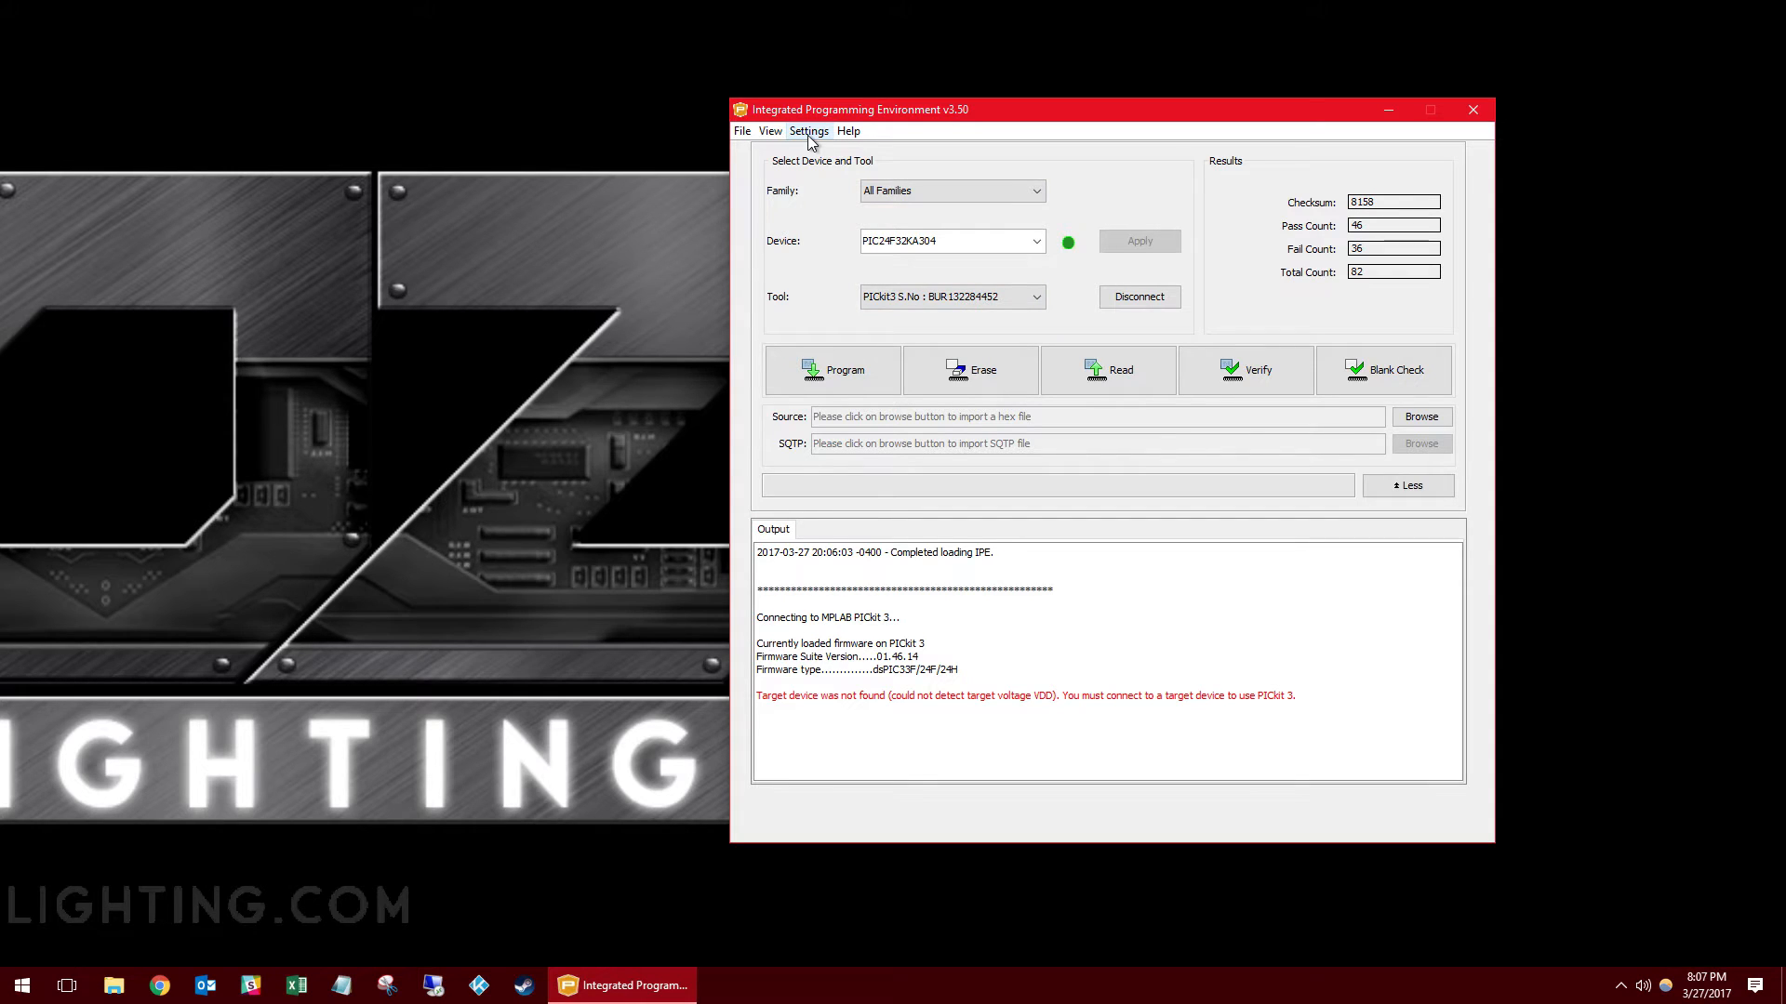
click(807, 131)
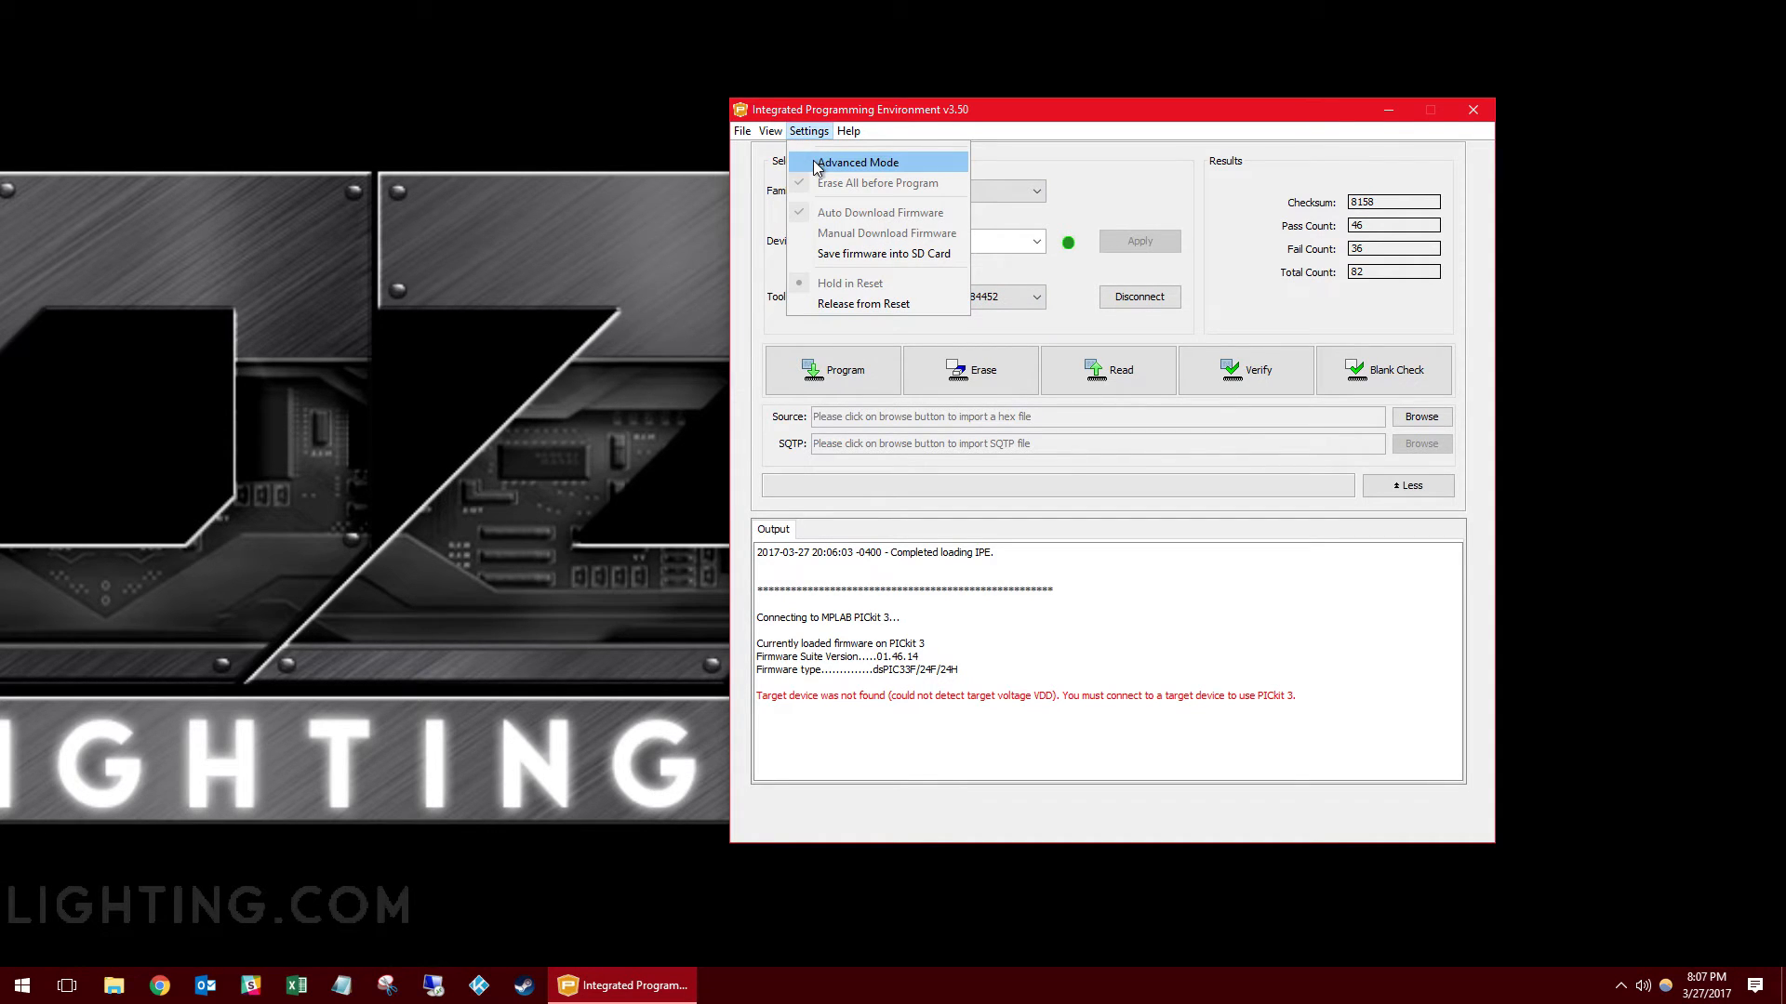
click(855, 161)
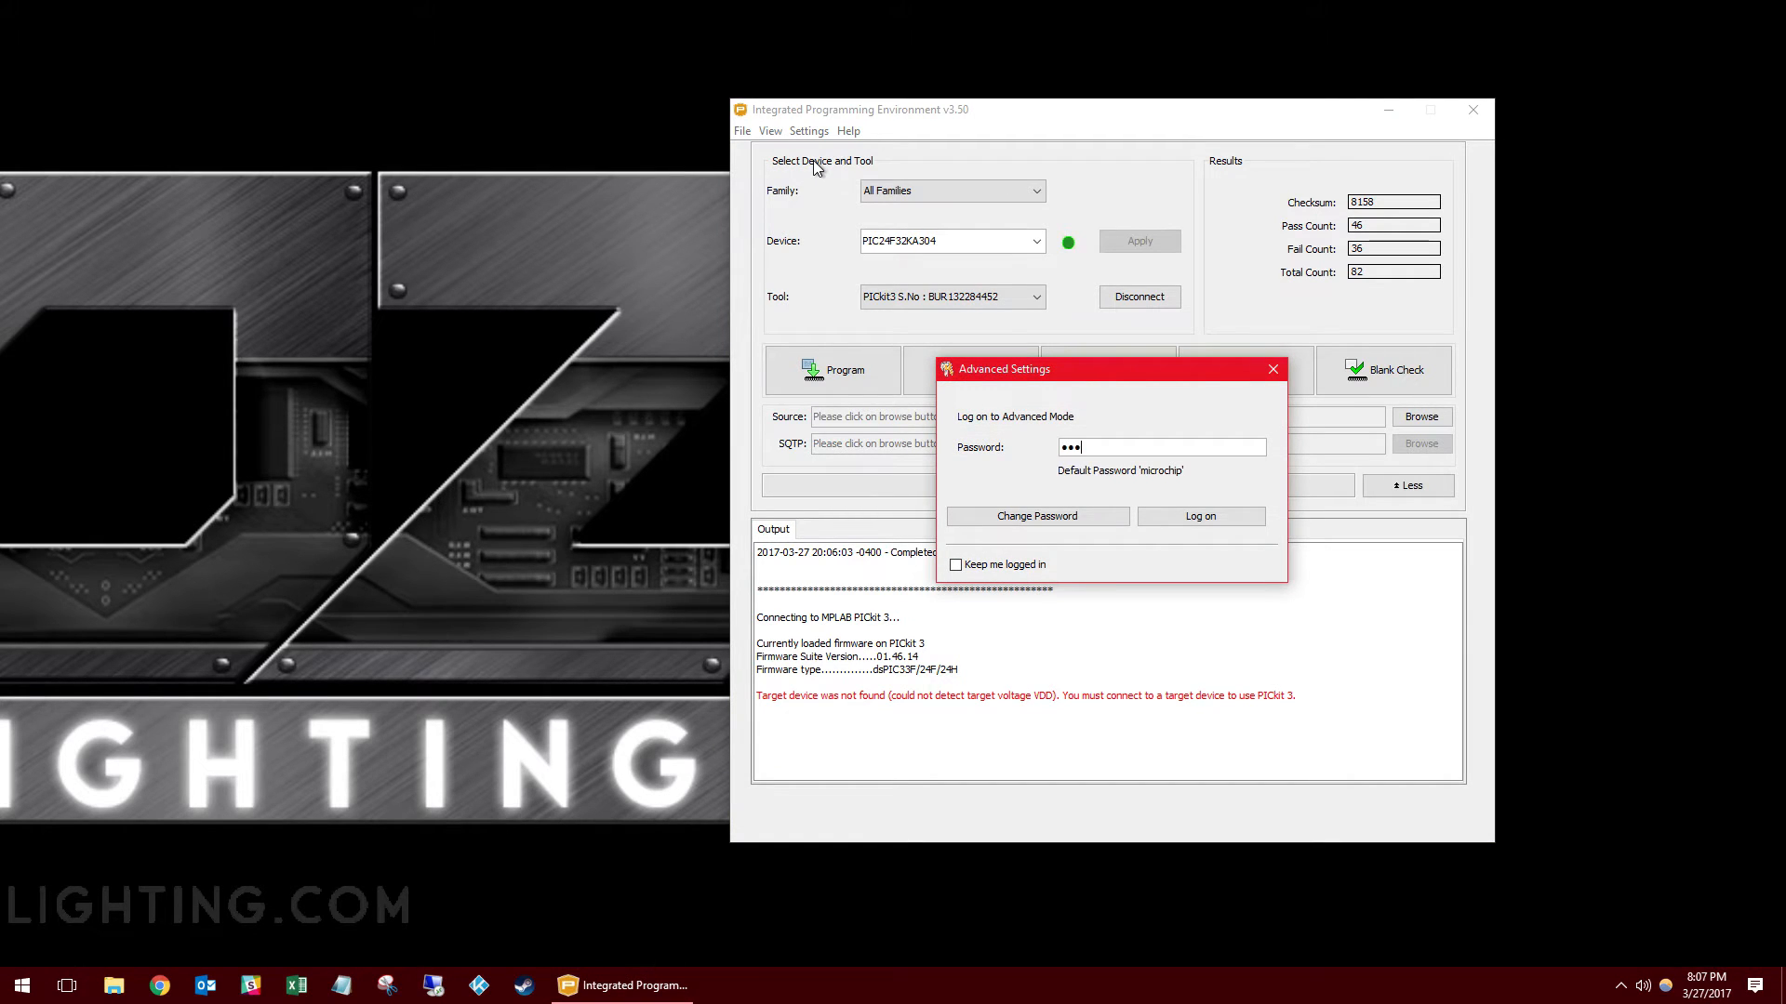
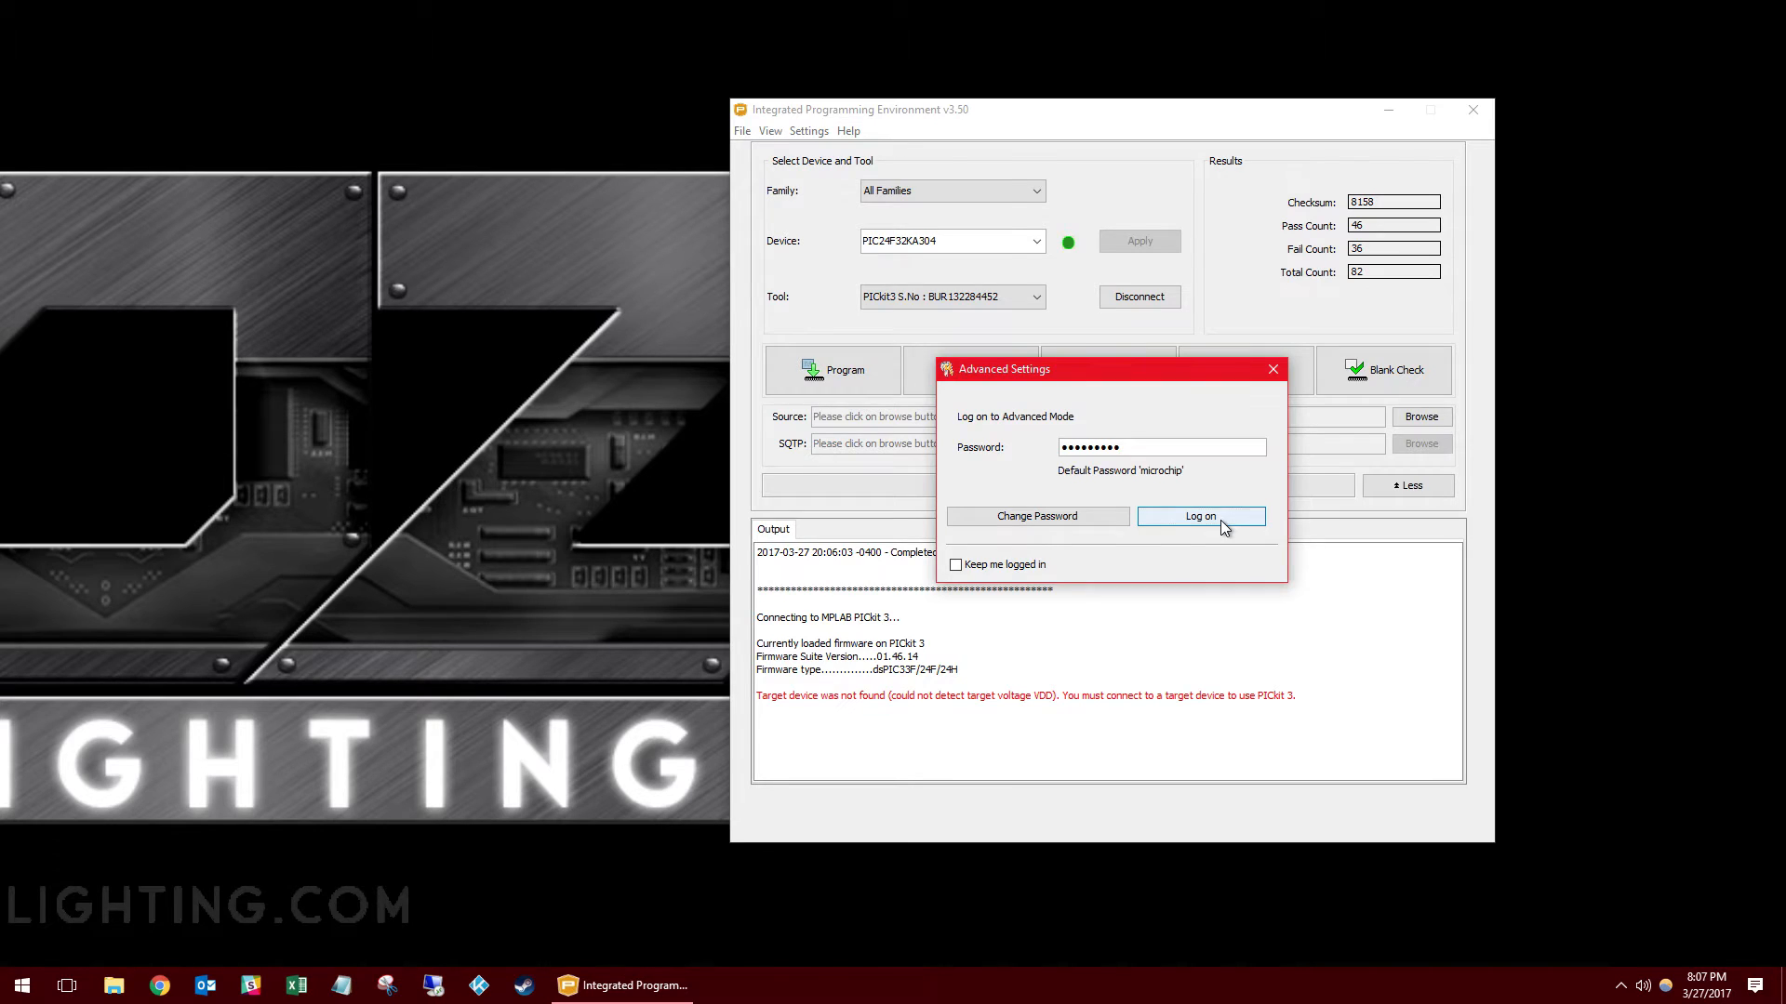
click(1198, 516)
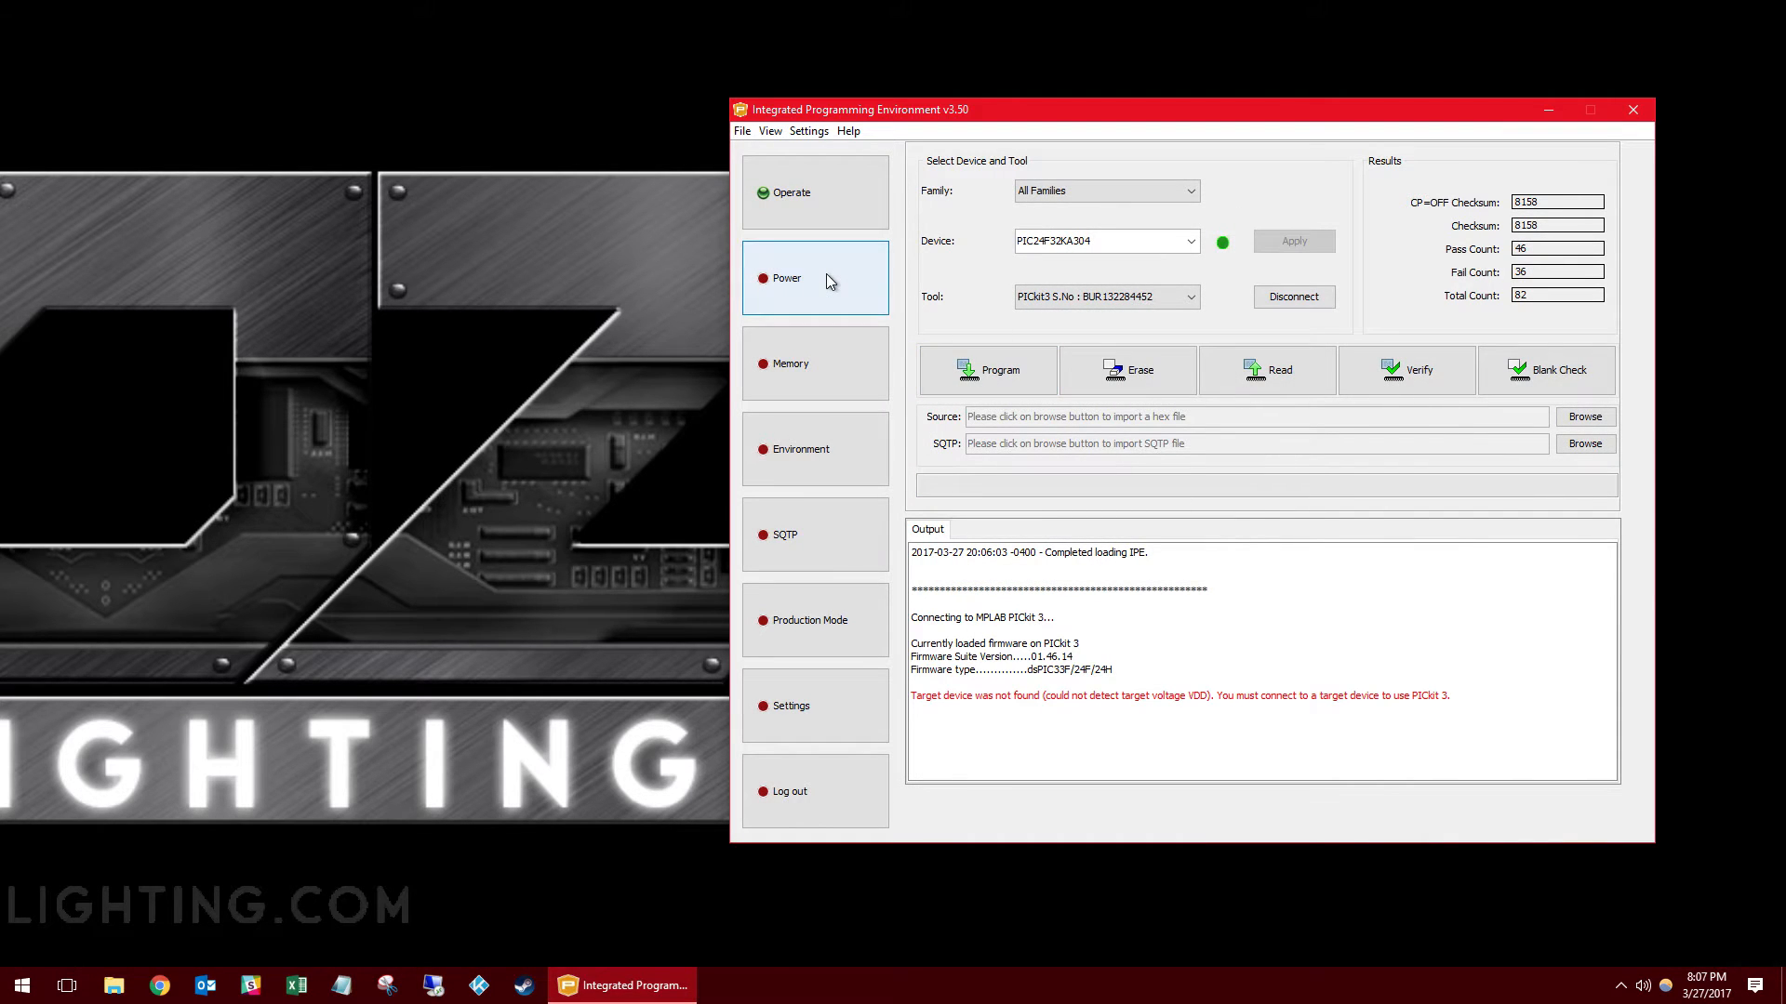
Enable powering the target circuit from the PICkit 3 on the Power page, then return to Operate.
click(785, 277)
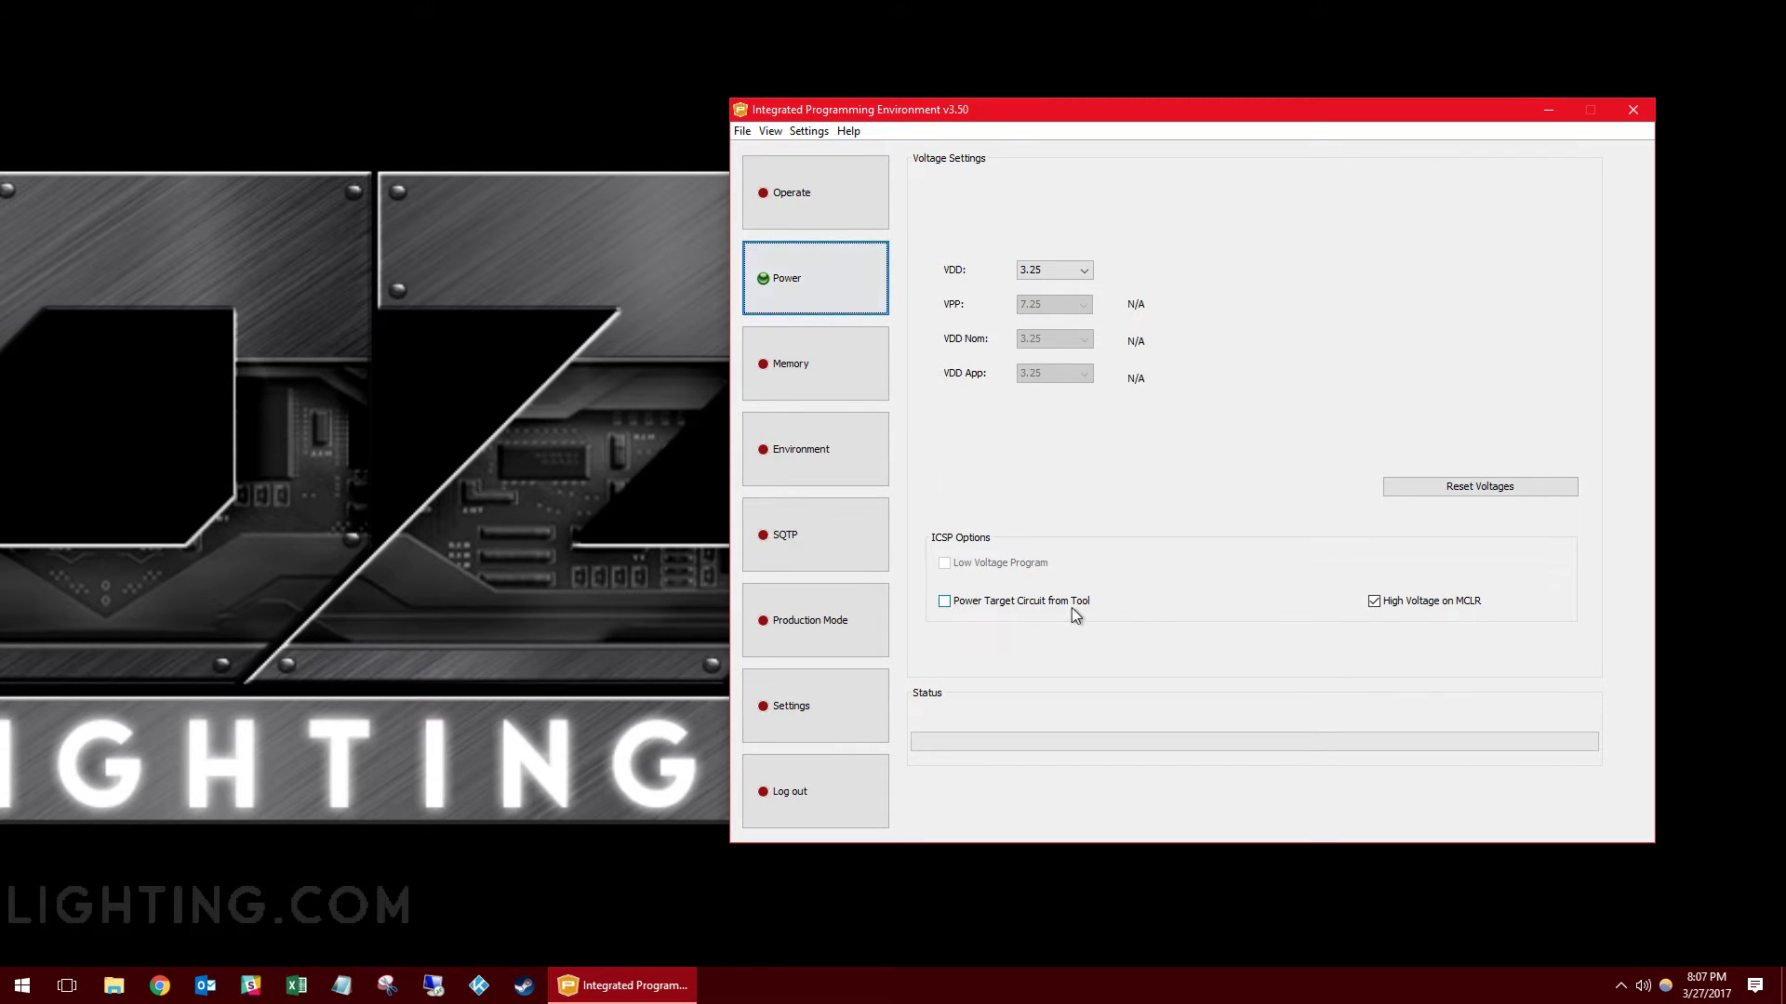
click(943, 600)
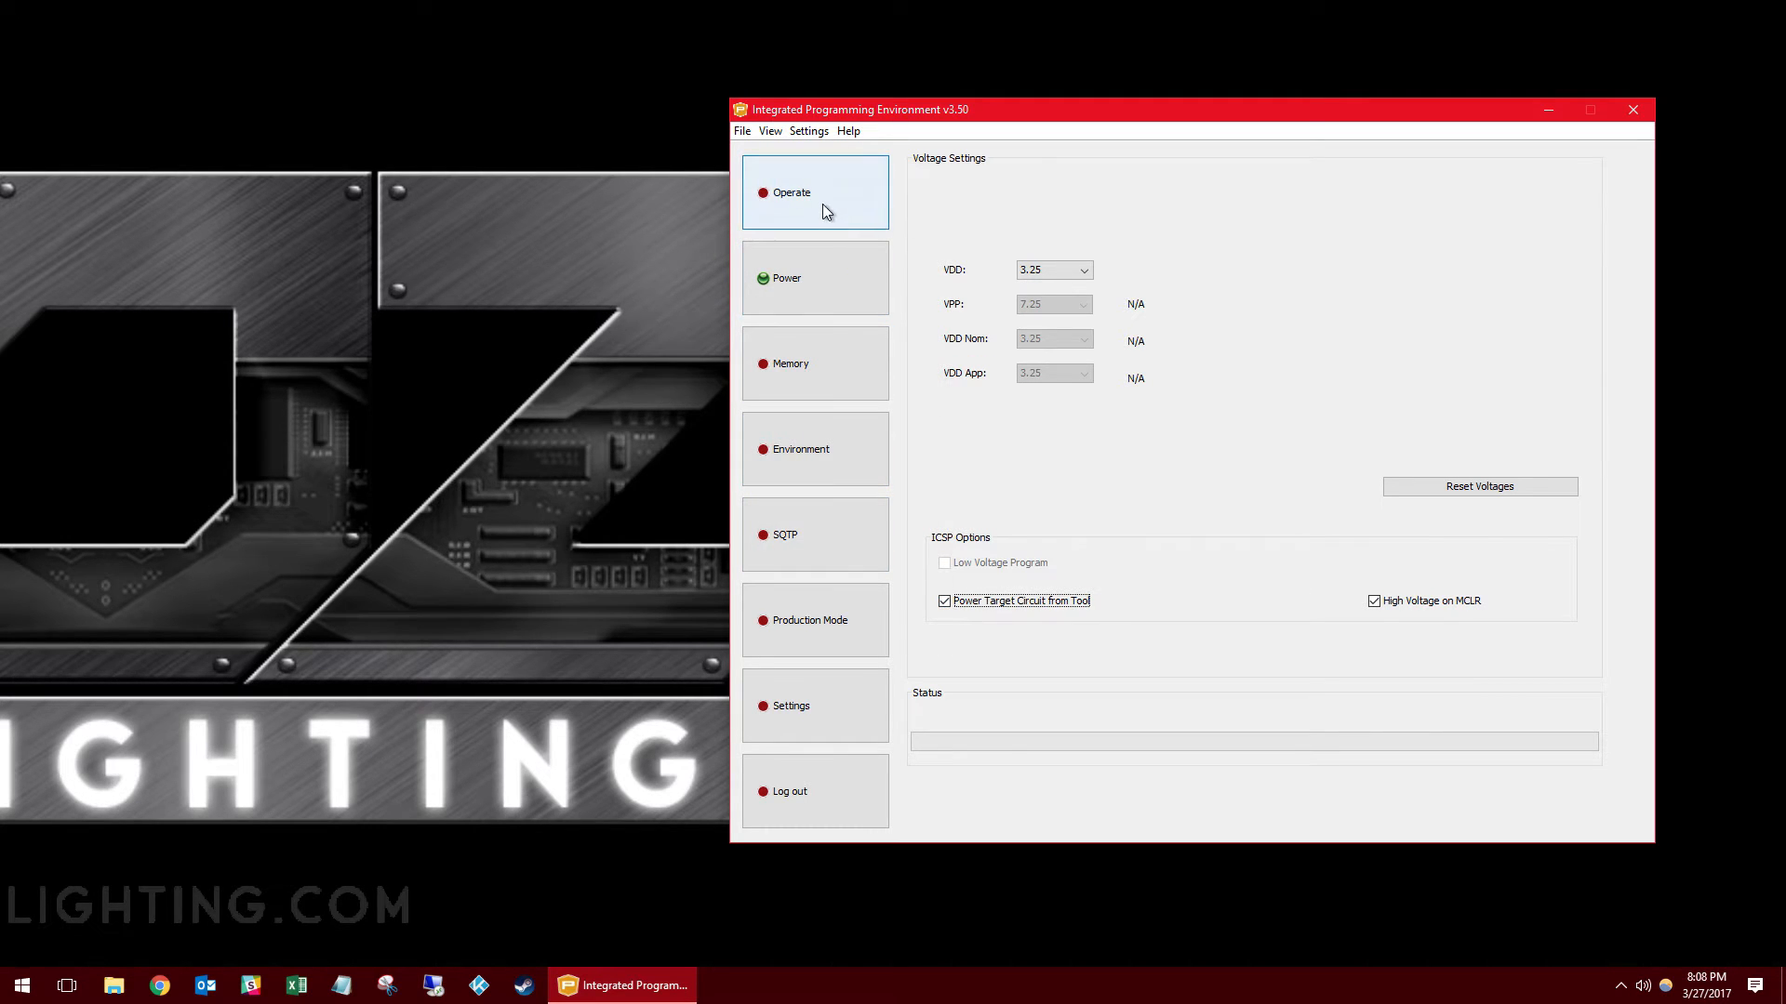
click(814, 191)
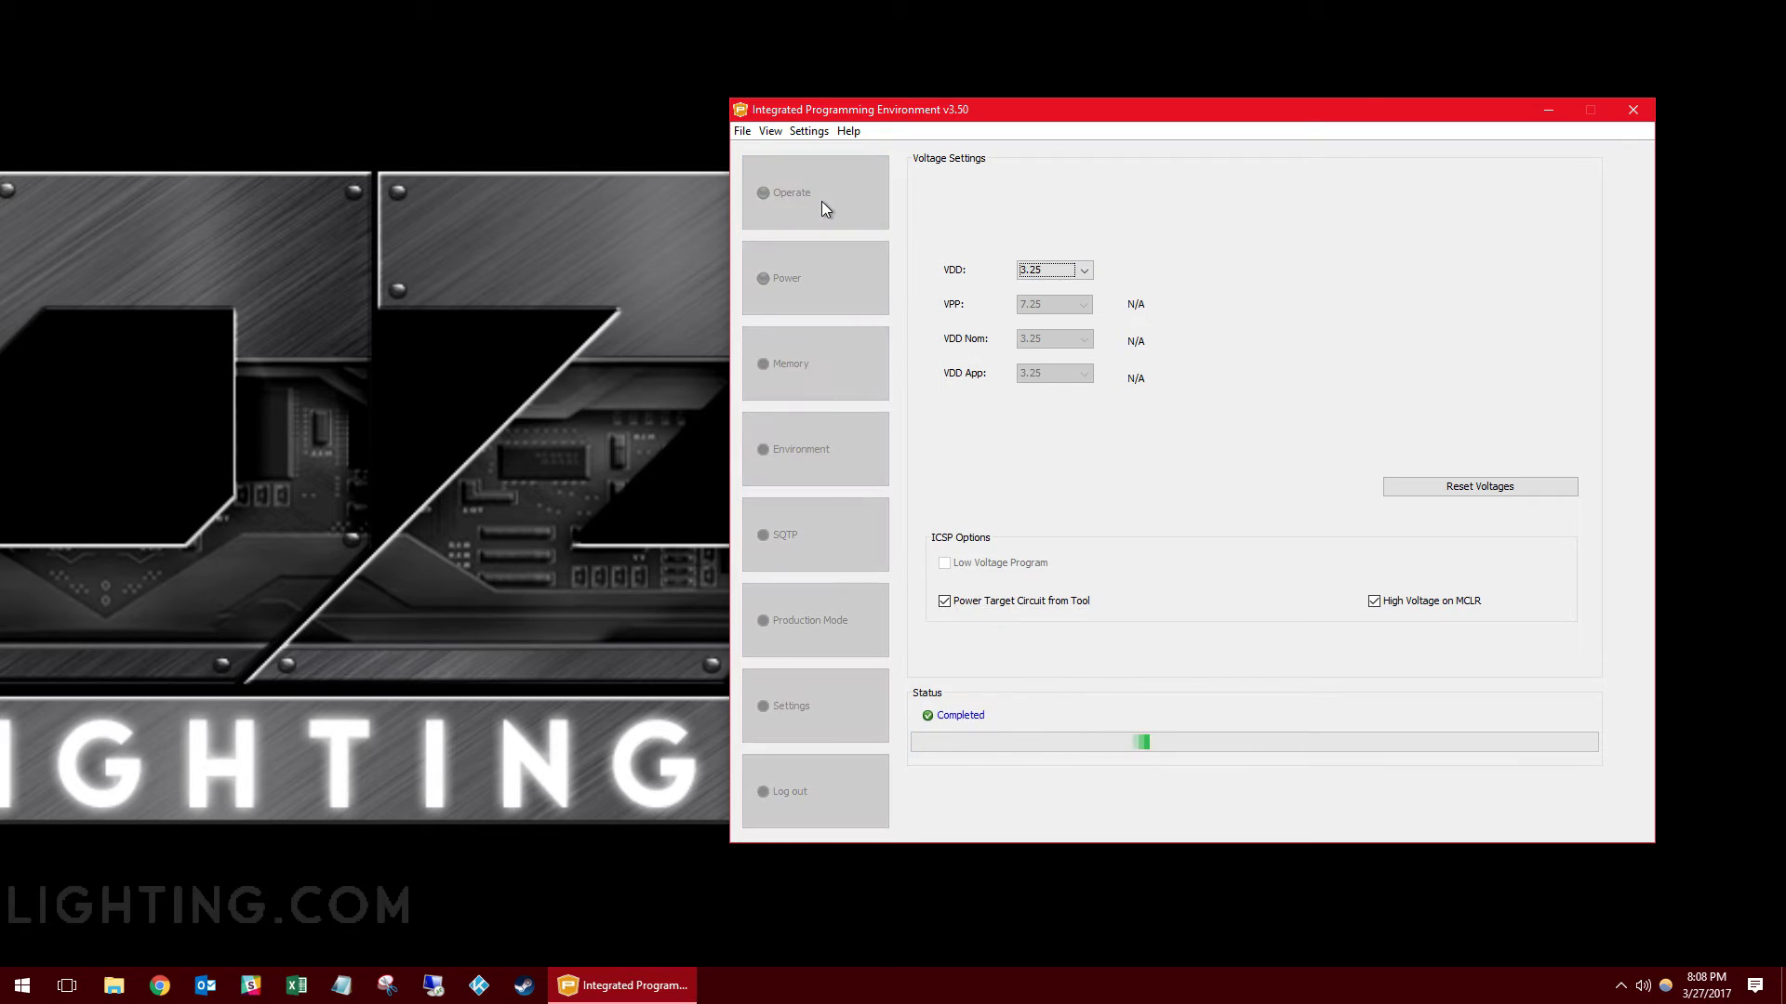
click(815, 192)
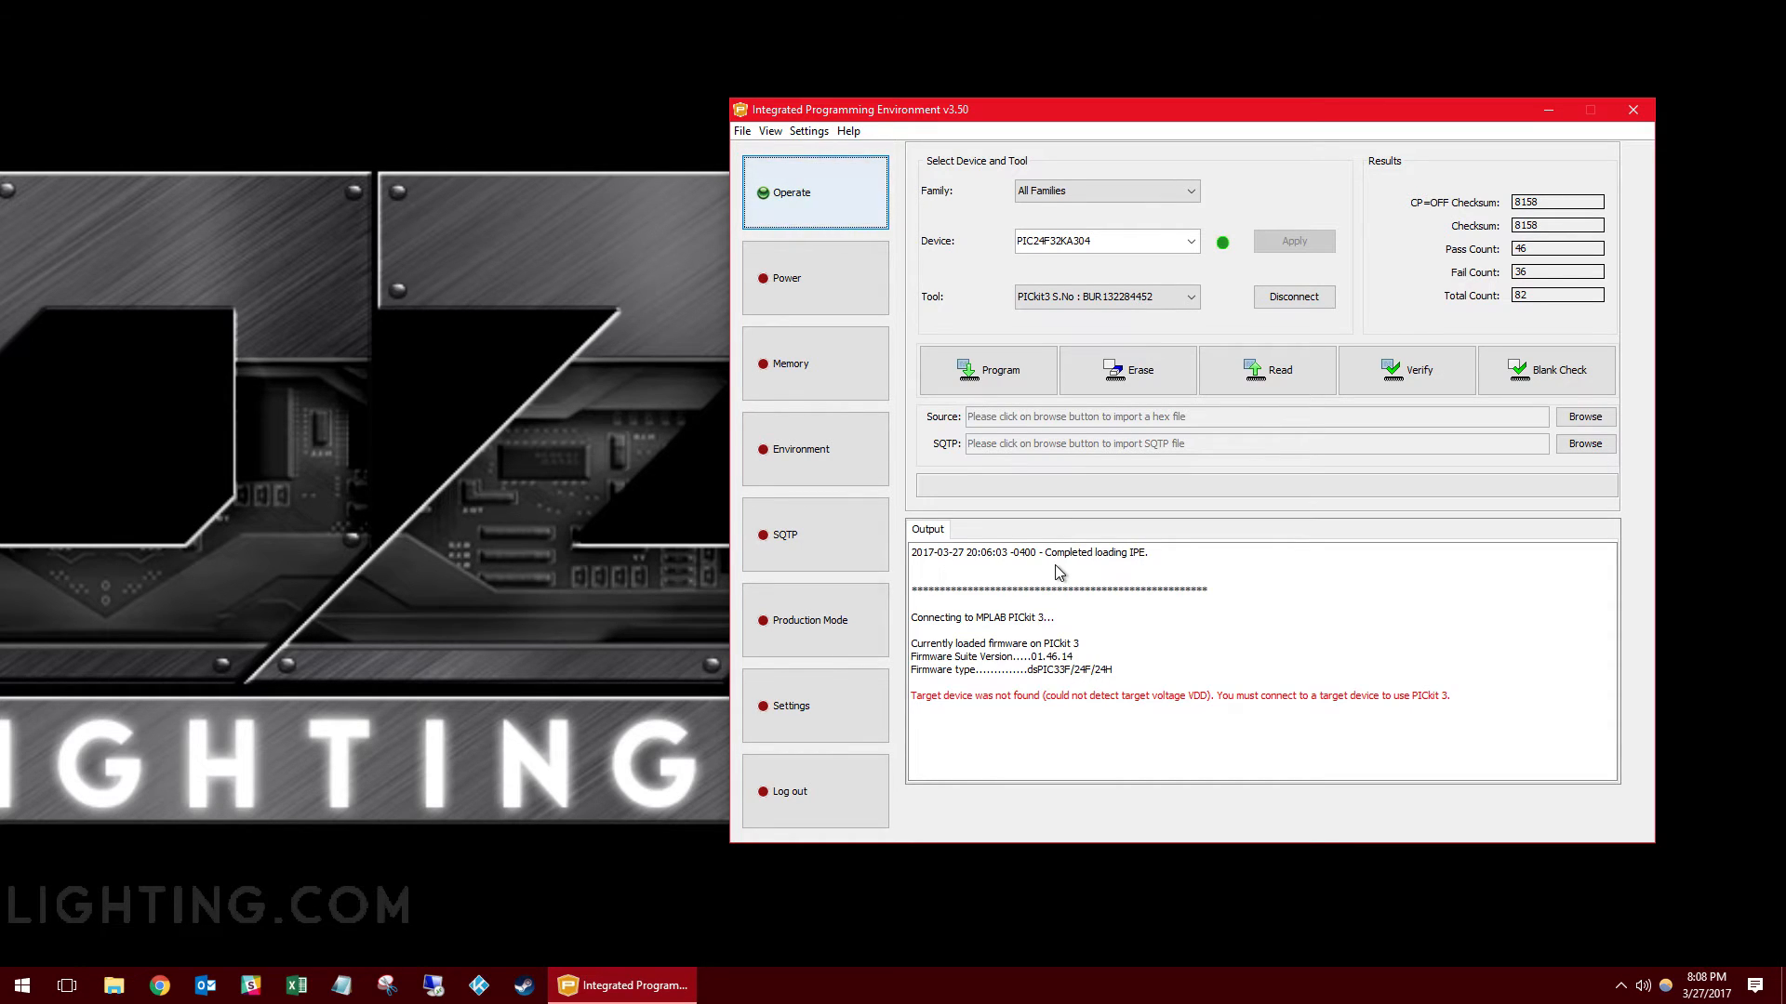
Disconnect the PICkit 3 so the log reports it removed.
click(1293, 296)
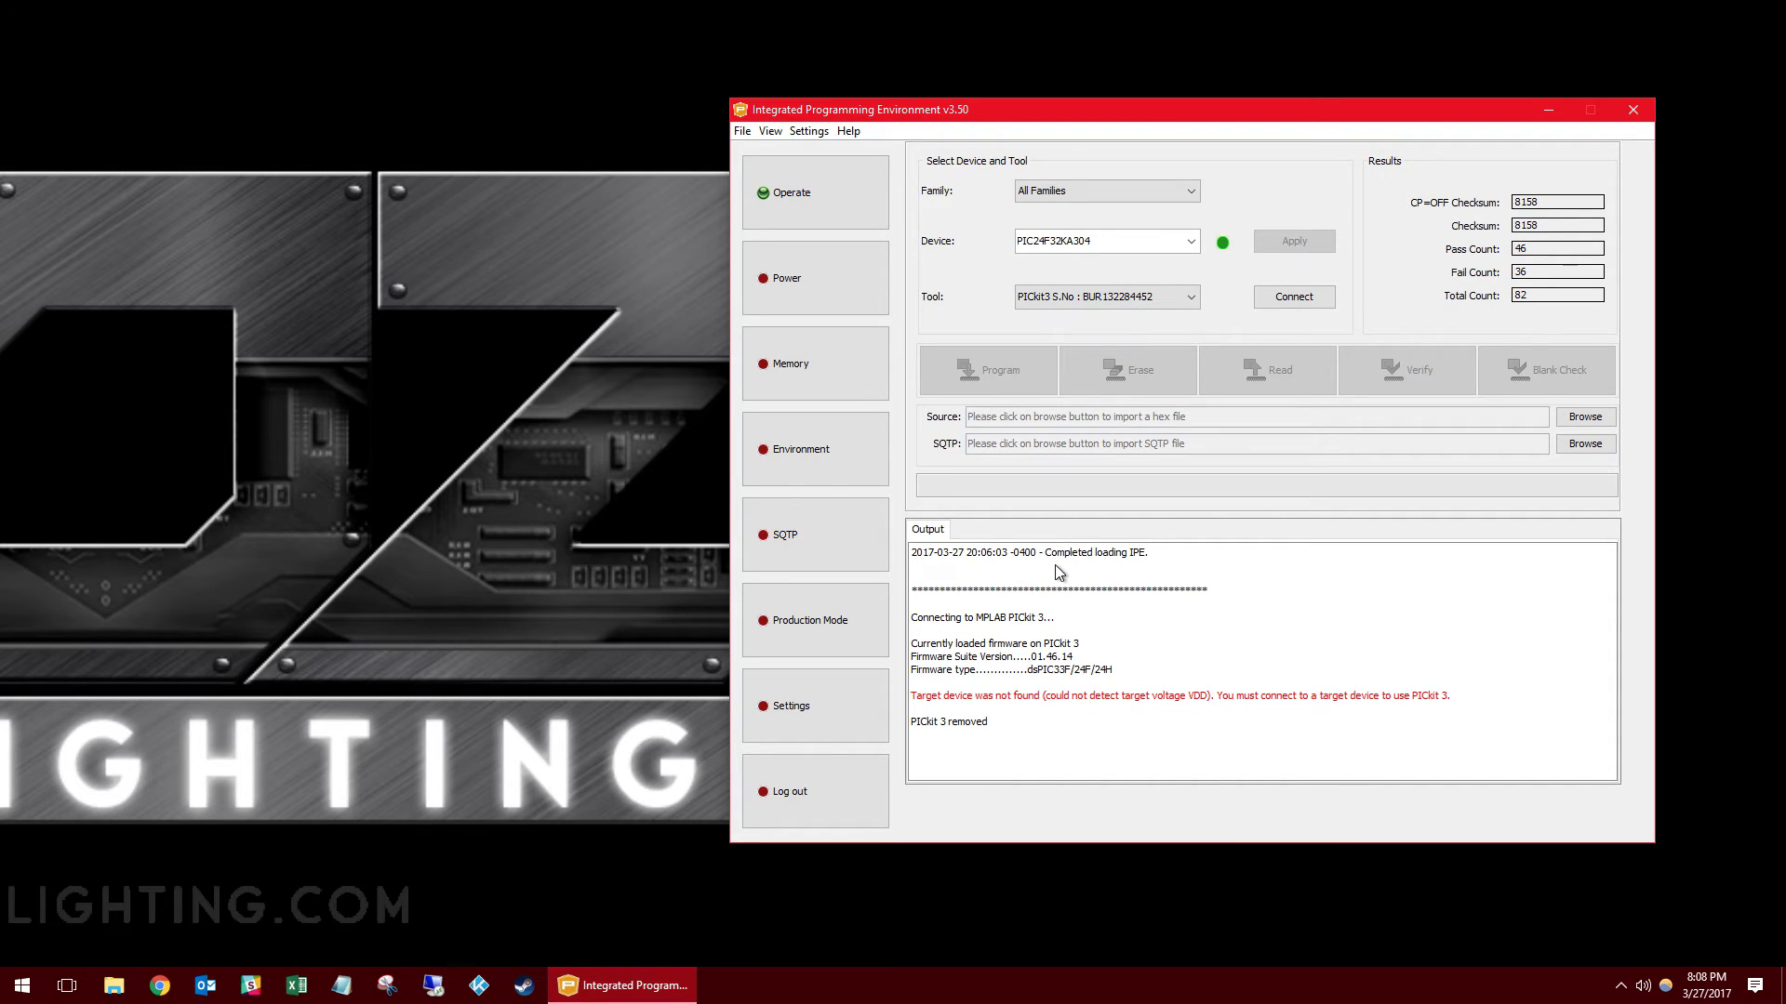
Load G37-sedan_v5.hex from the projects folder as the source hex file.
click(1584, 414)
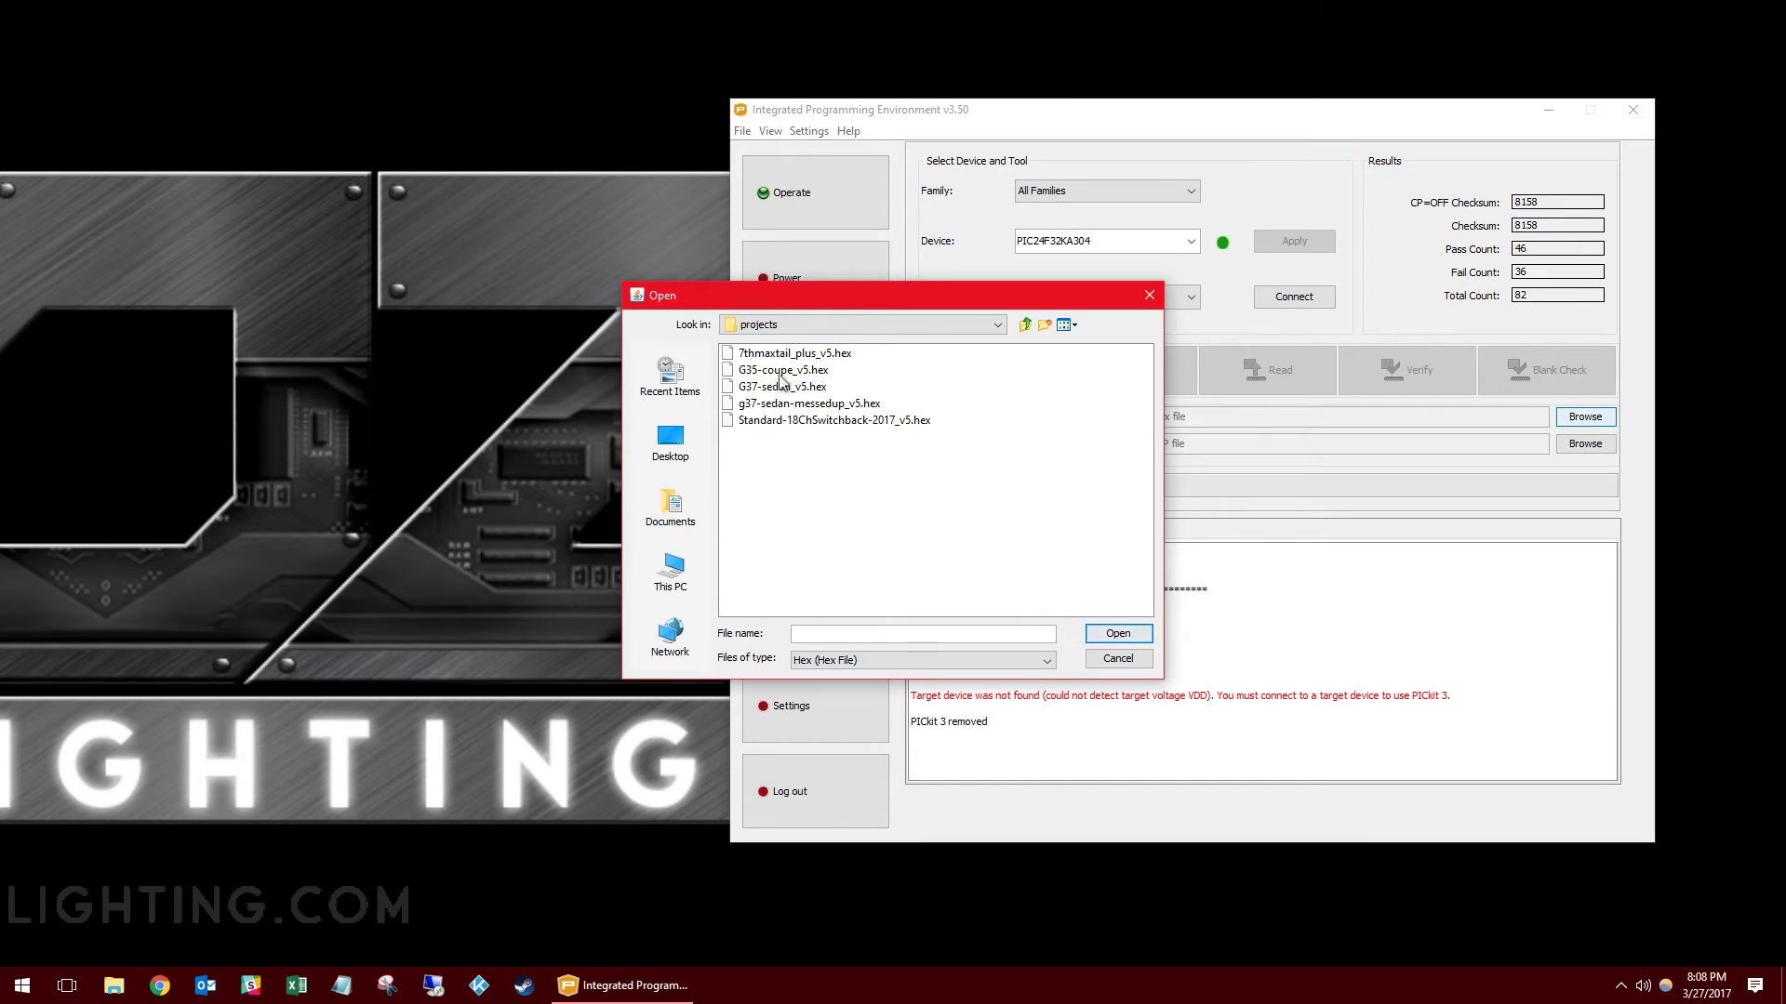
click(785, 387)
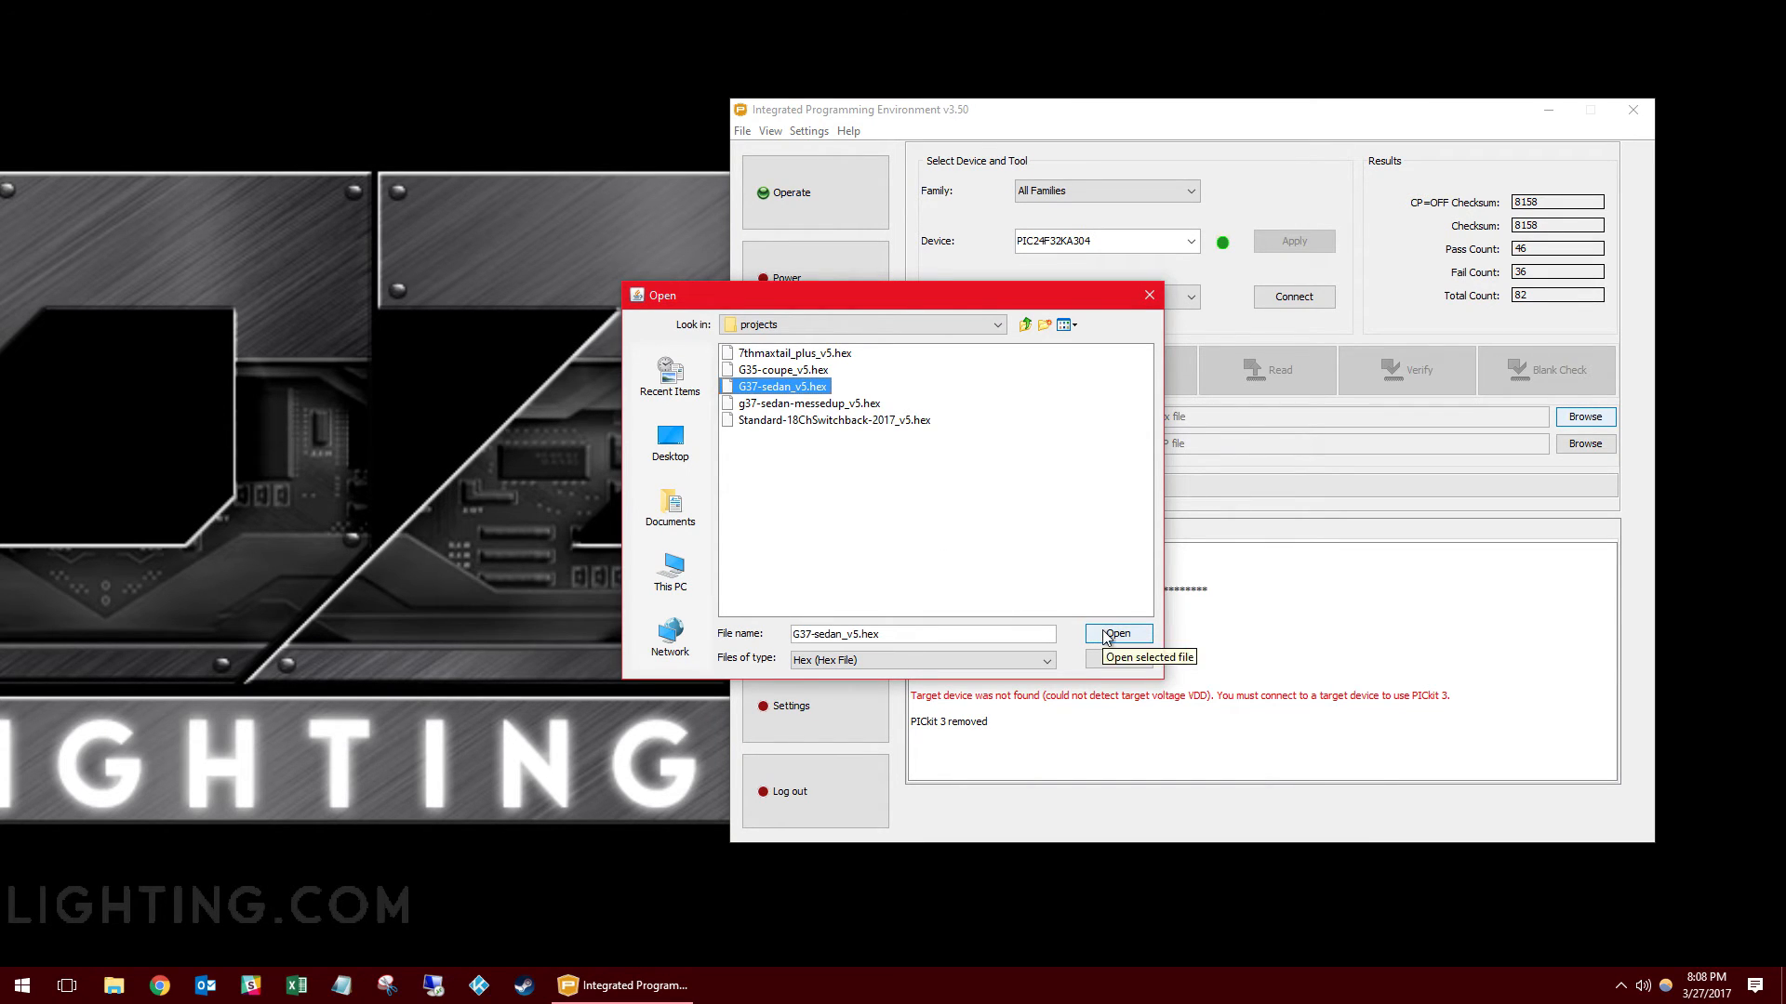
click(1116, 633)
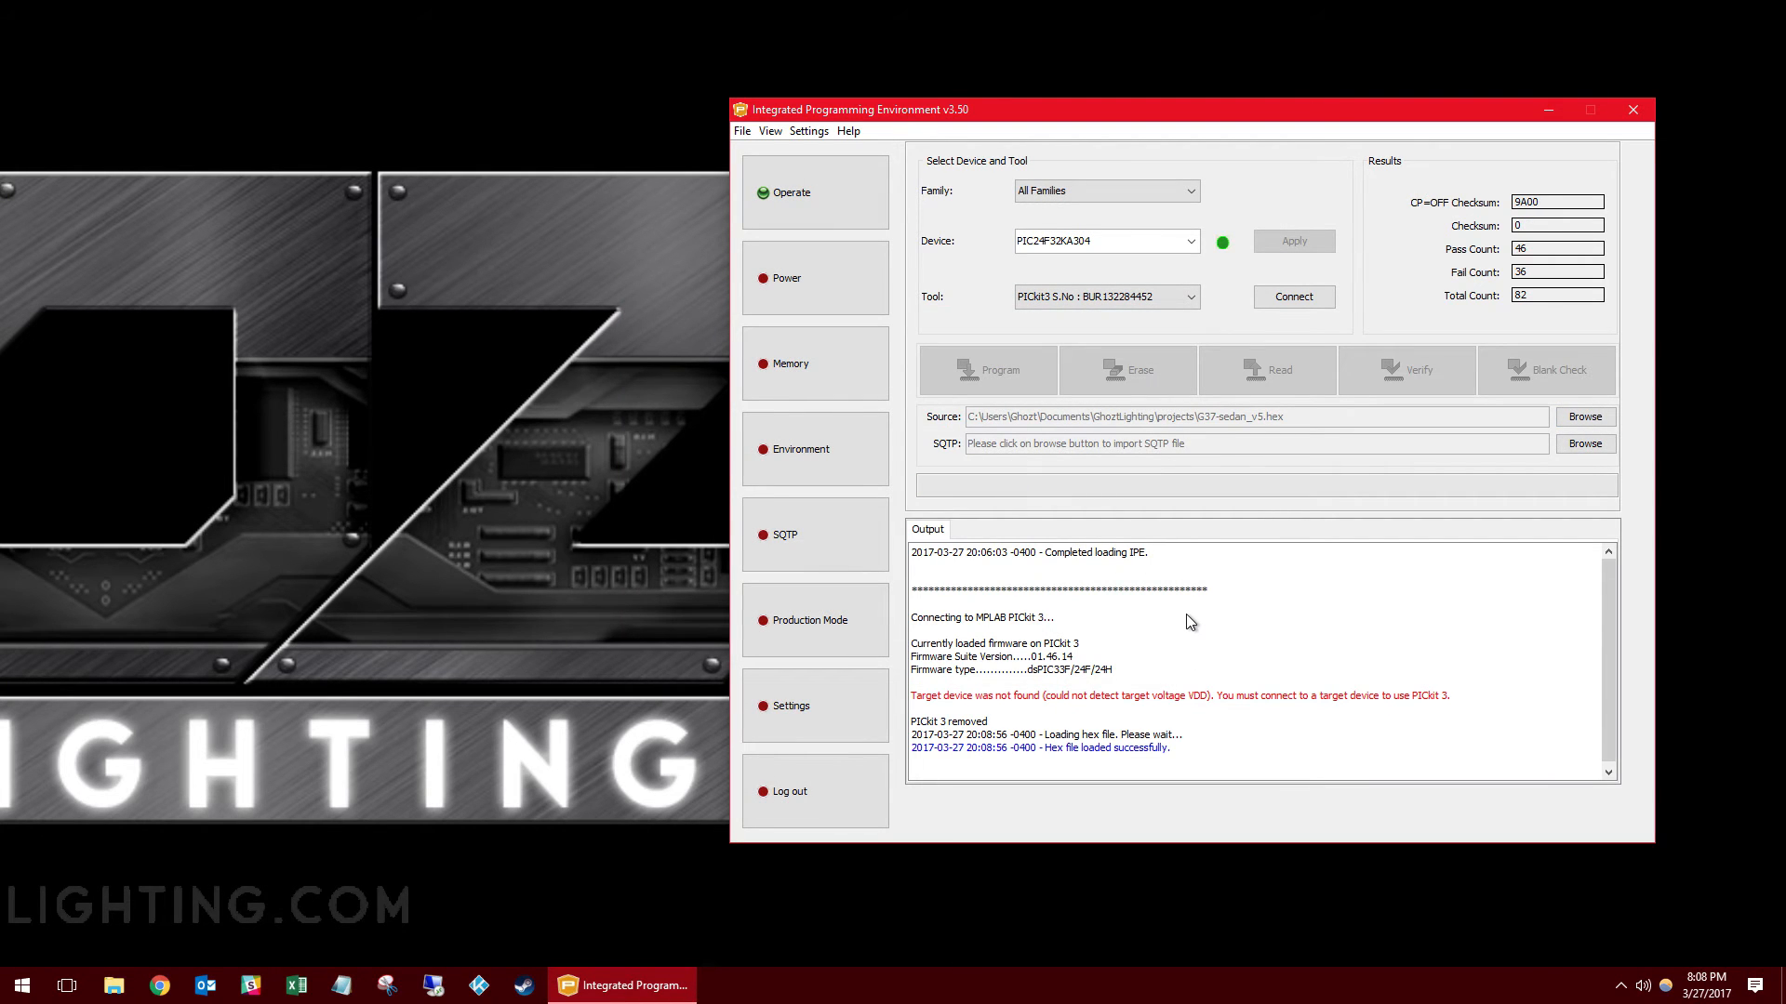
mouse_move(1385, 430)
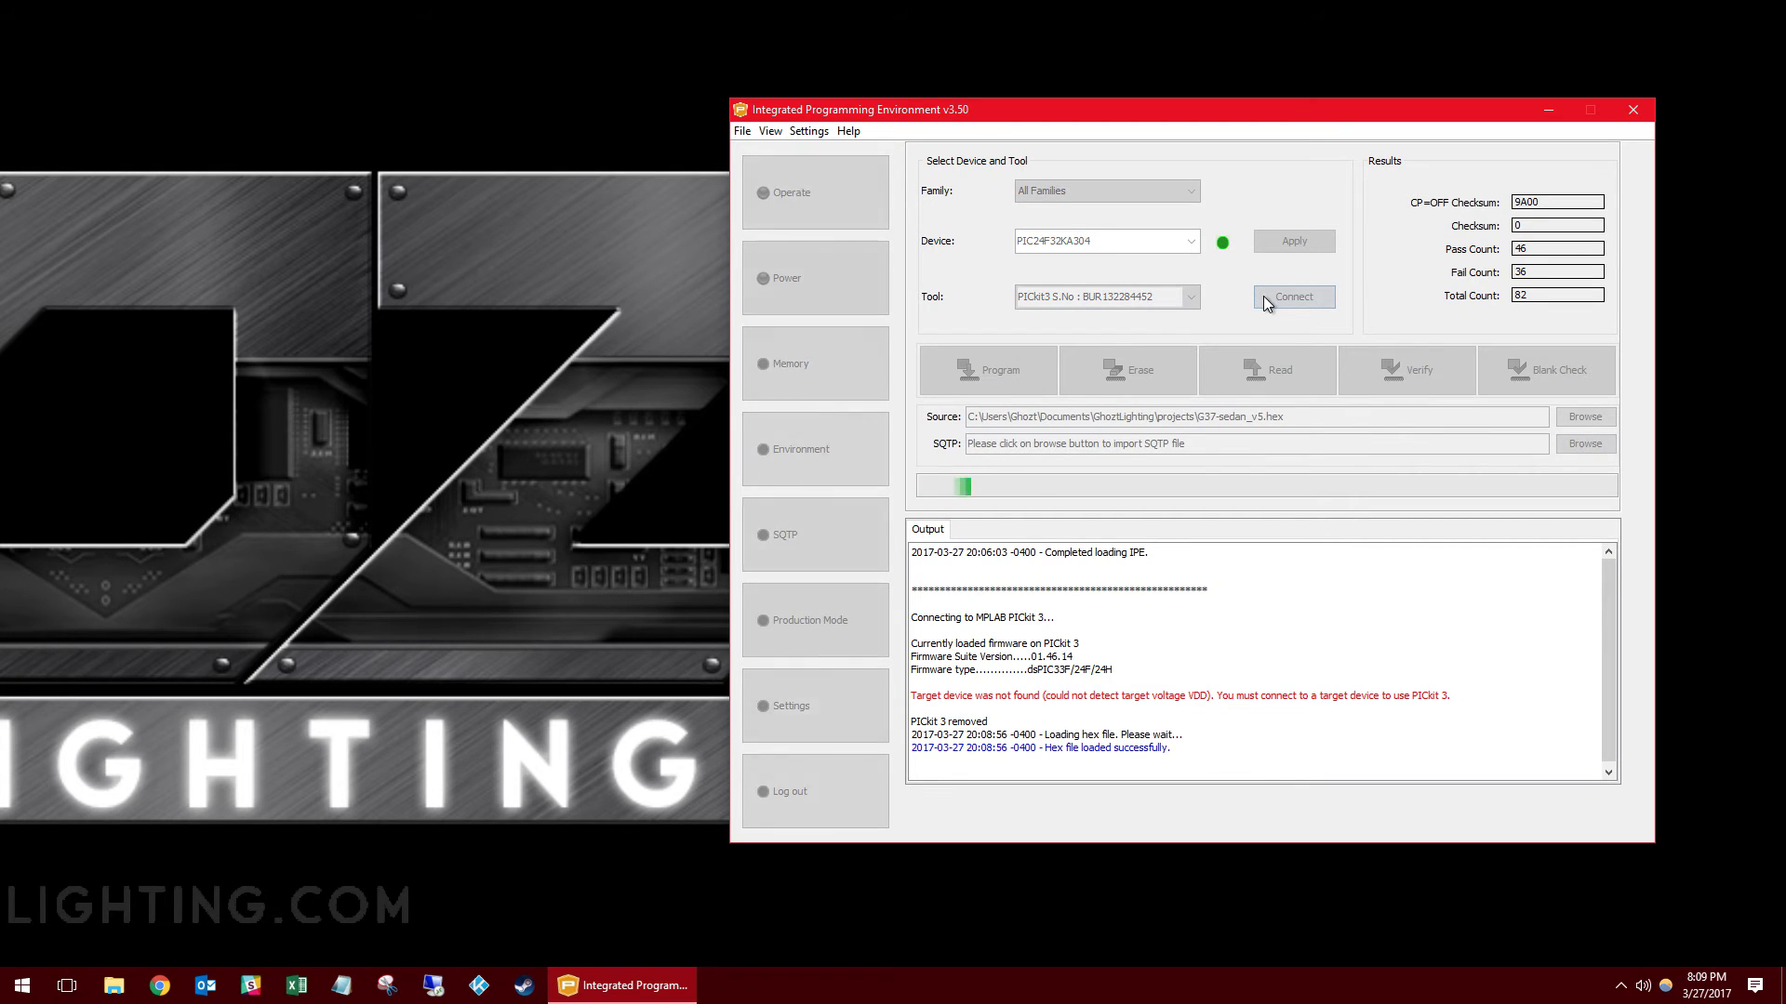
Reconnect to the PICkit 3 and accept the caution; log finds the PIC24F32KA304 target.
click(1293, 295)
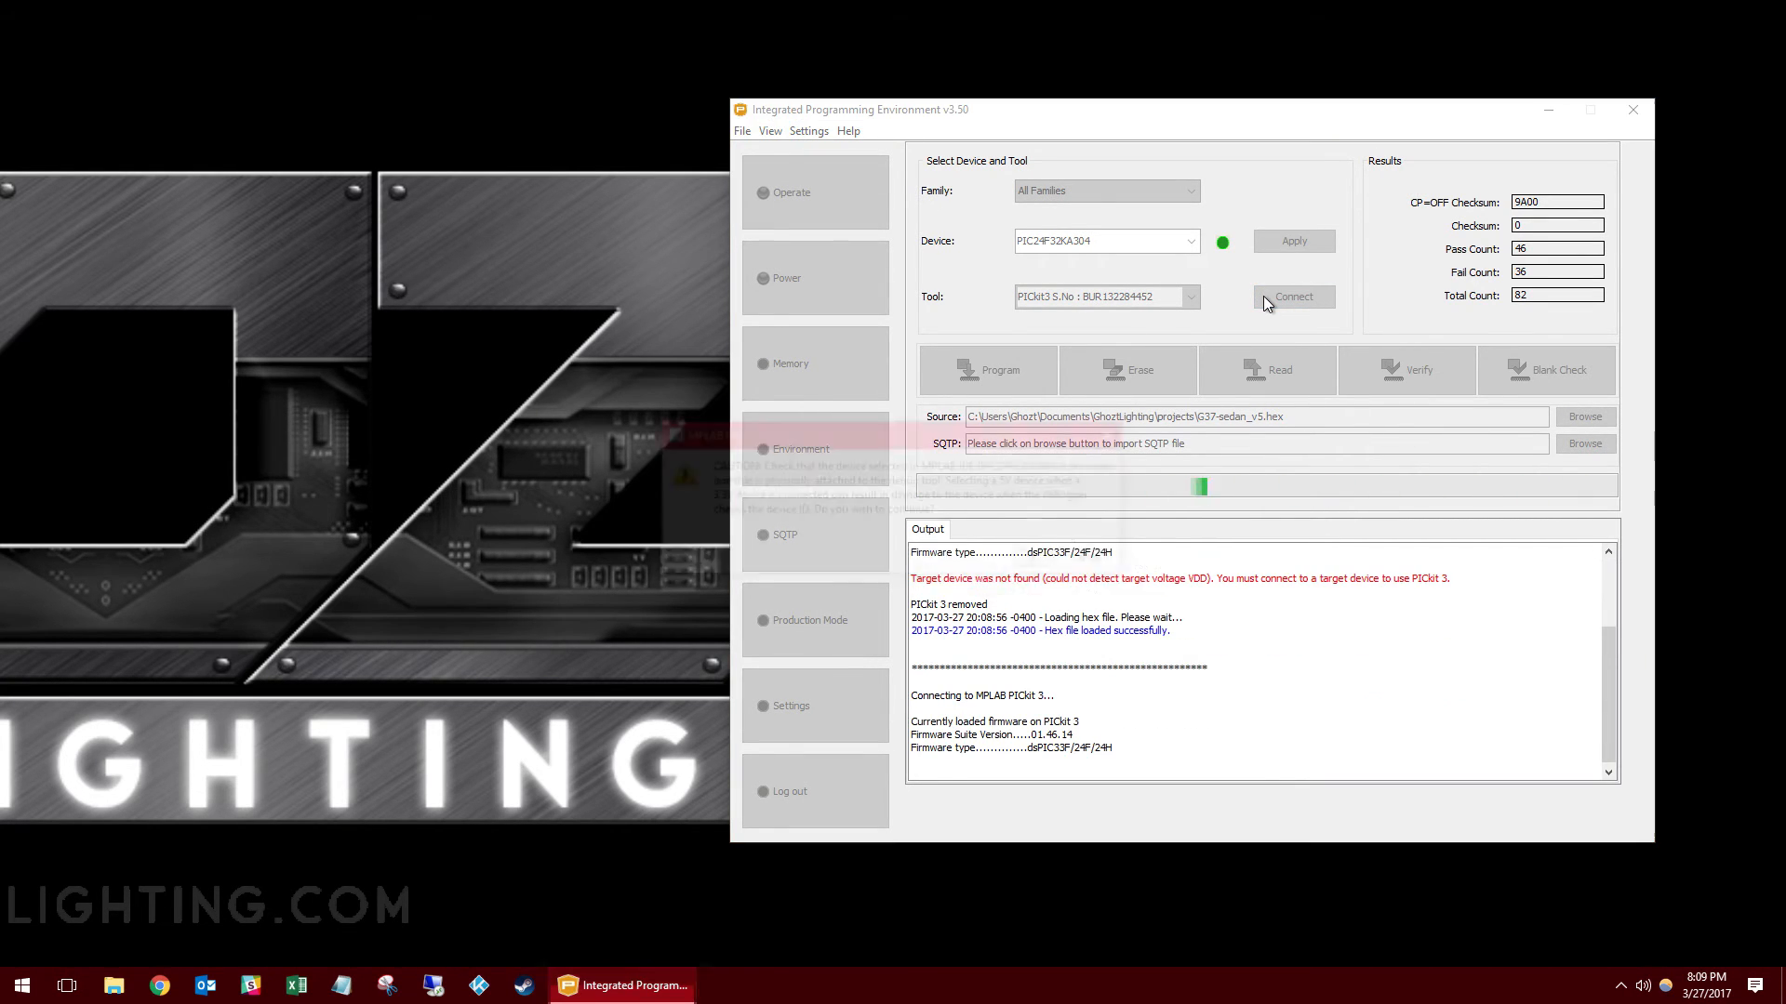
click(1293, 296)
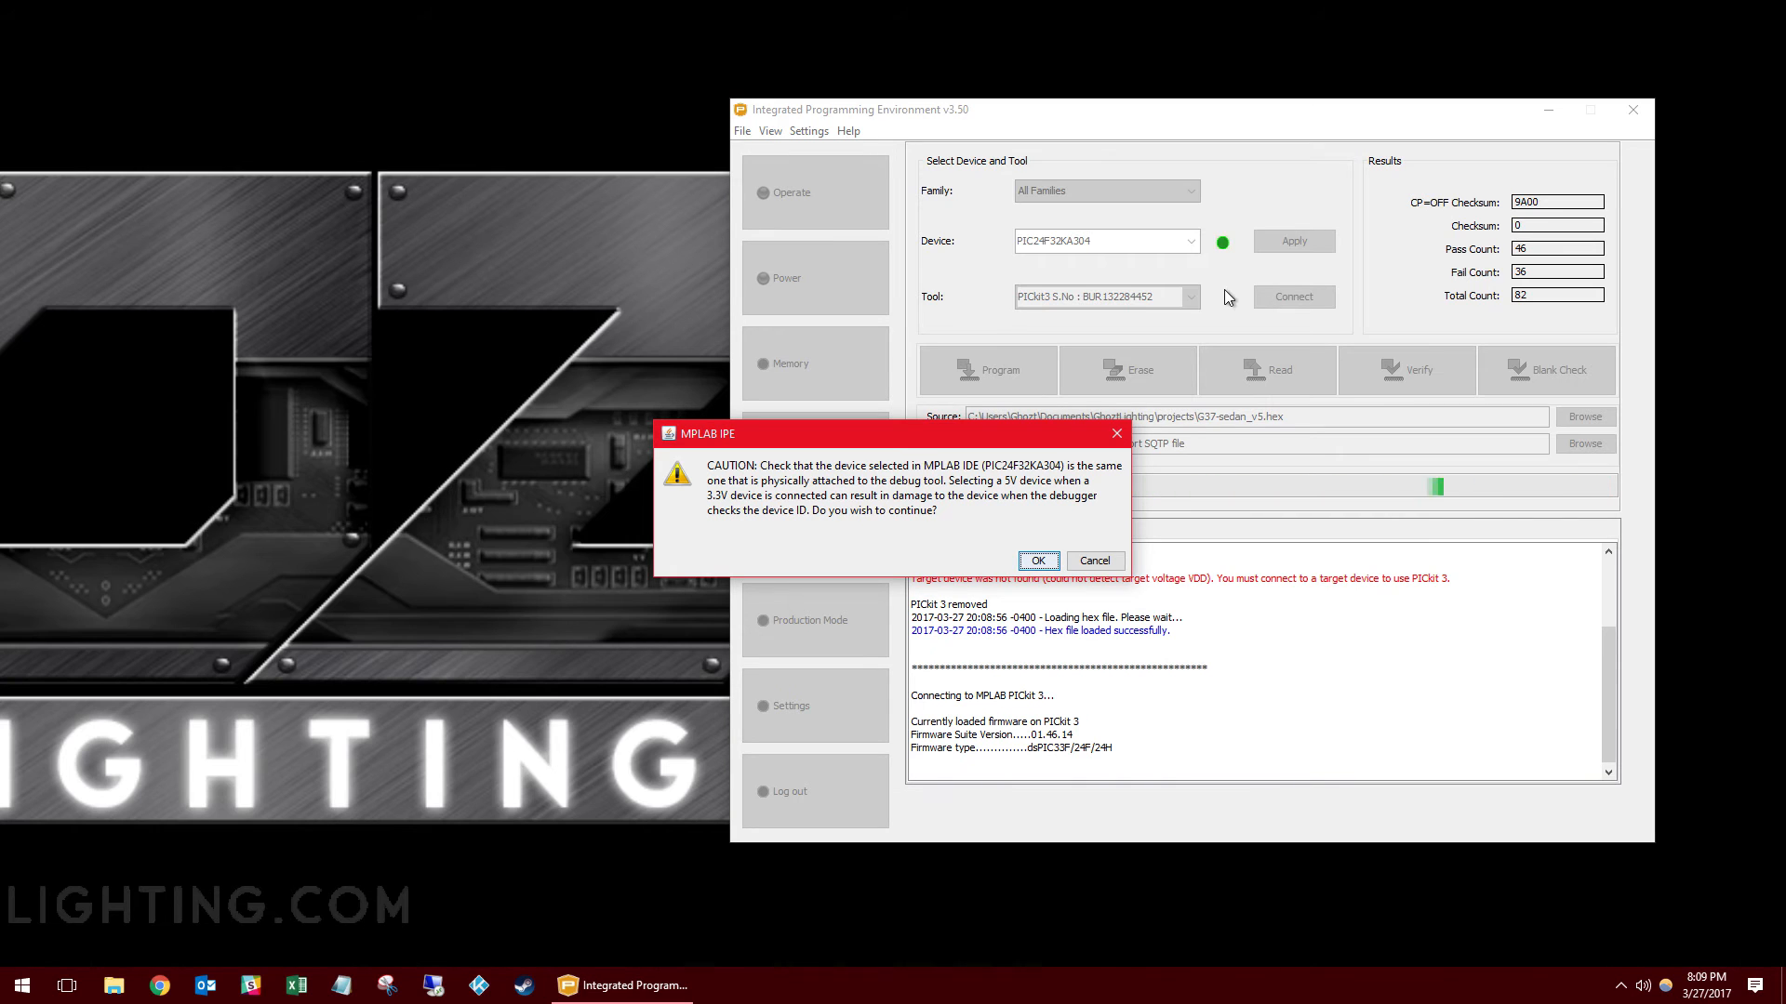
click(1036, 560)
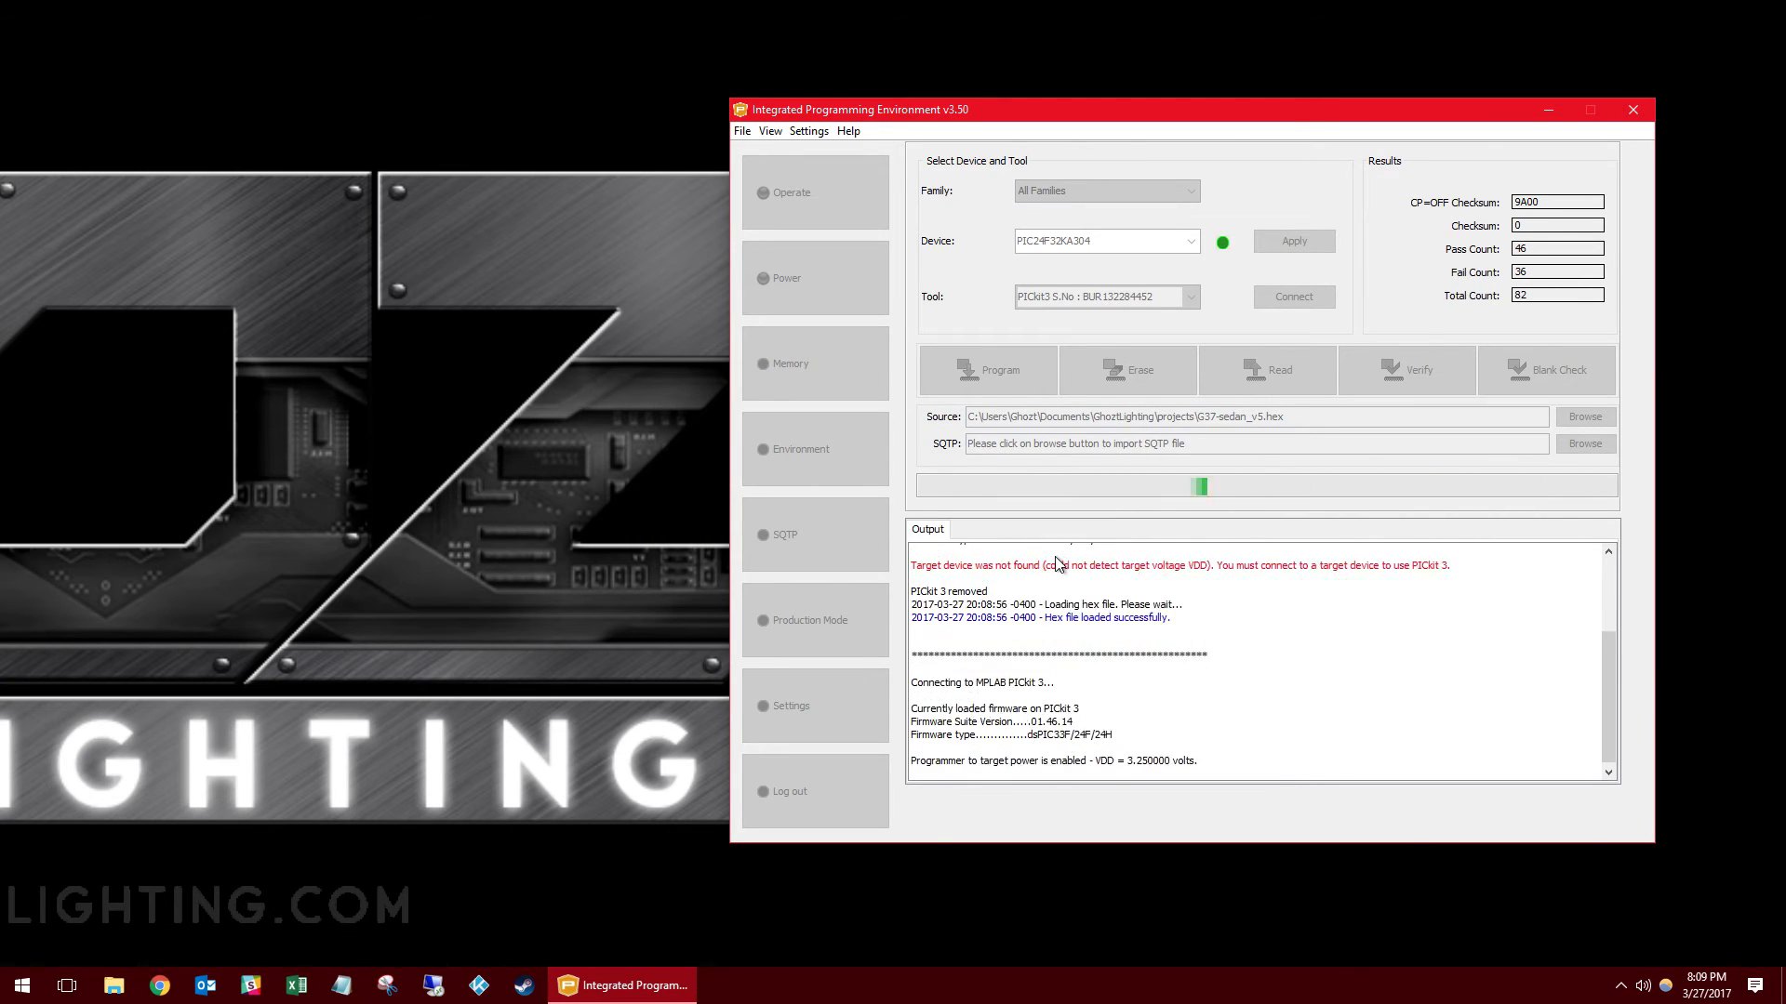
click(1292, 296)
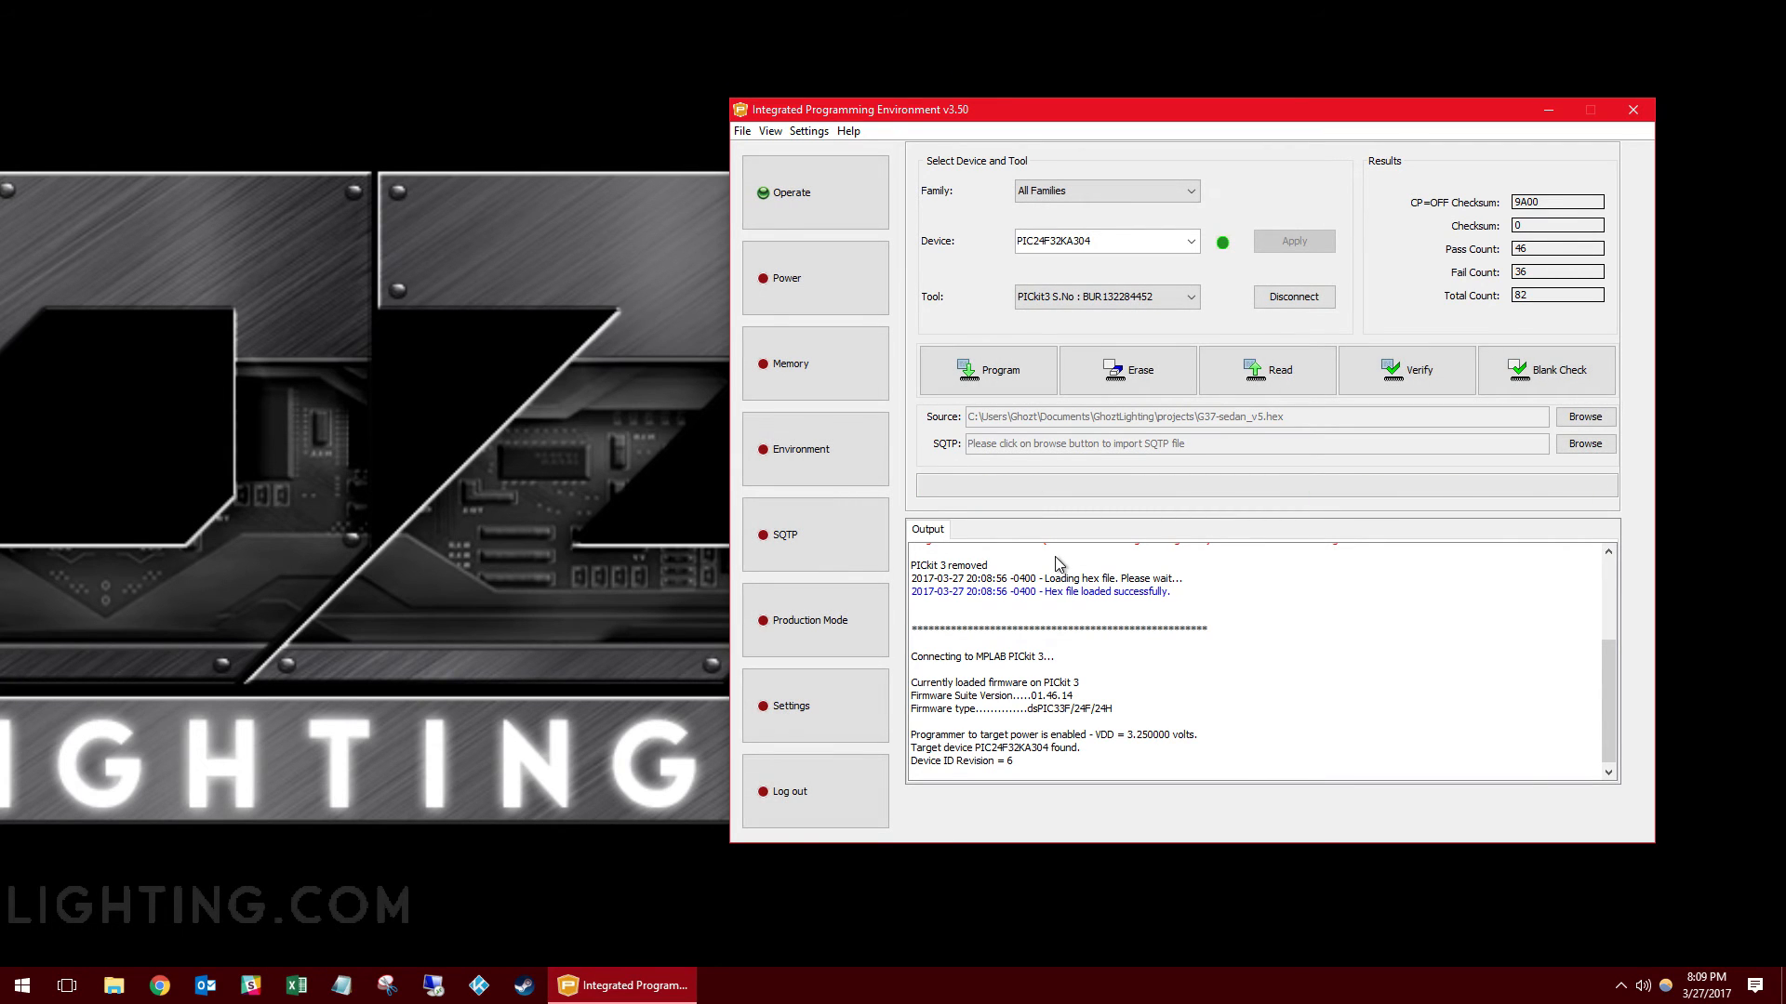
mouse_move(1020, 762)
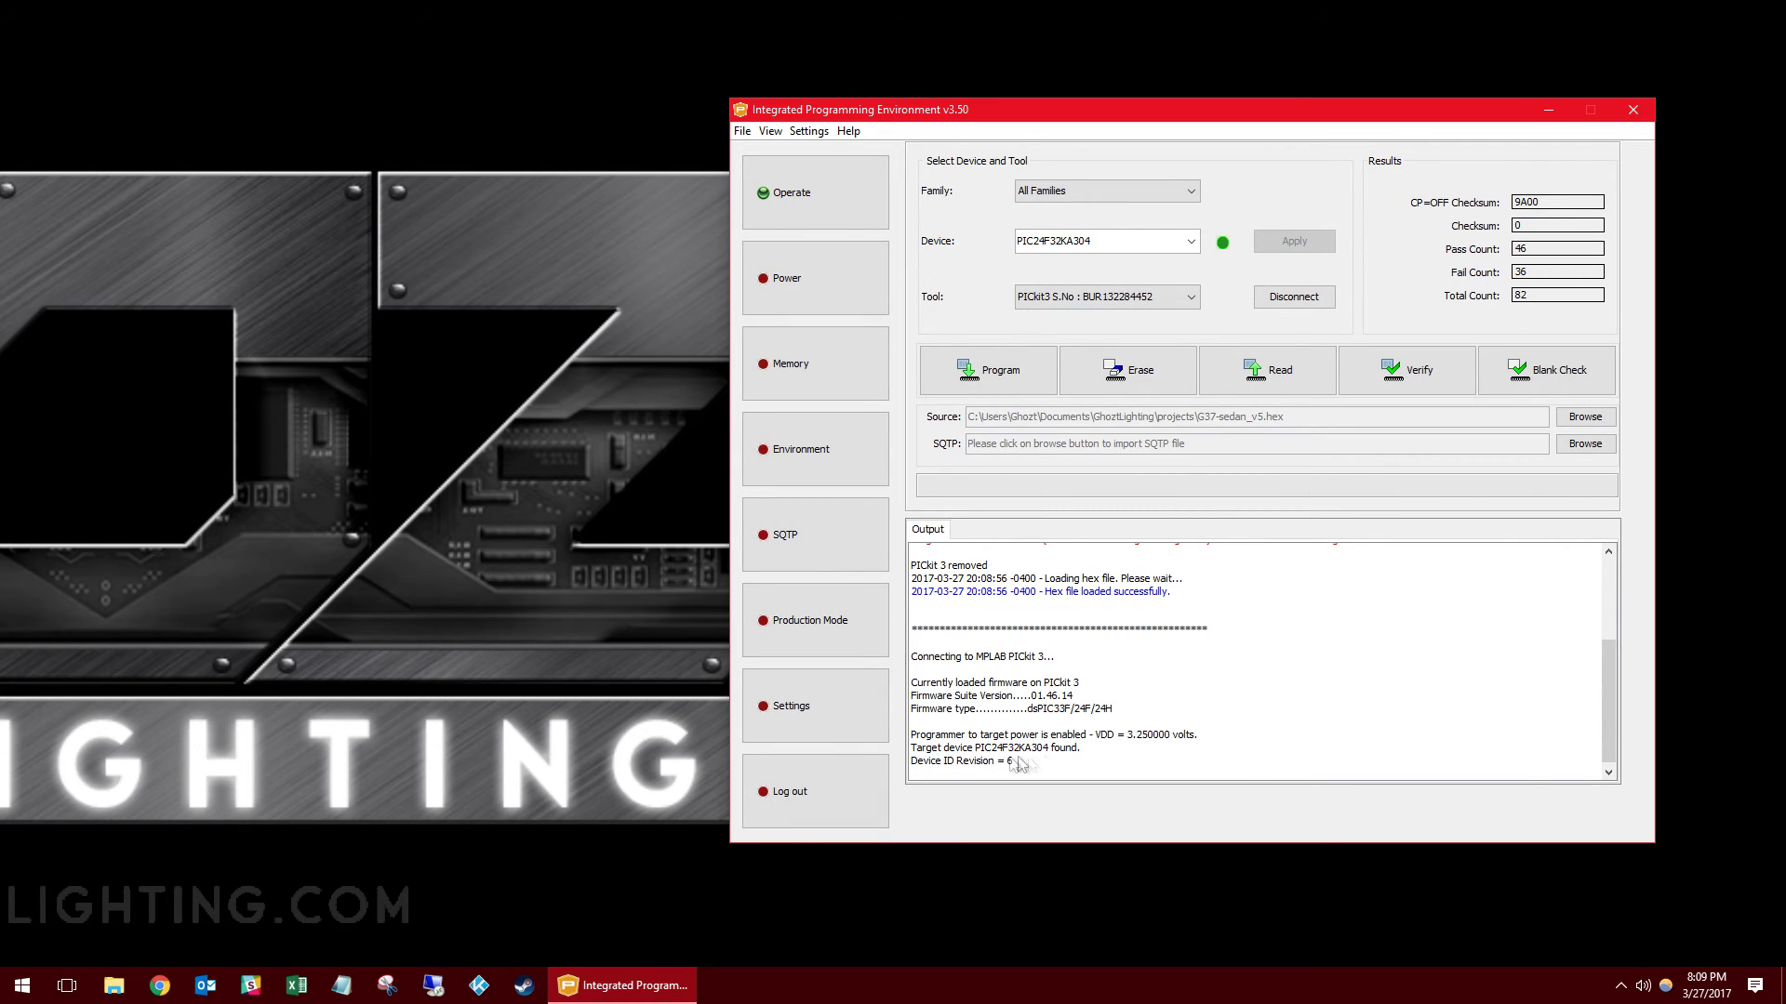
mouse_move(972, 466)
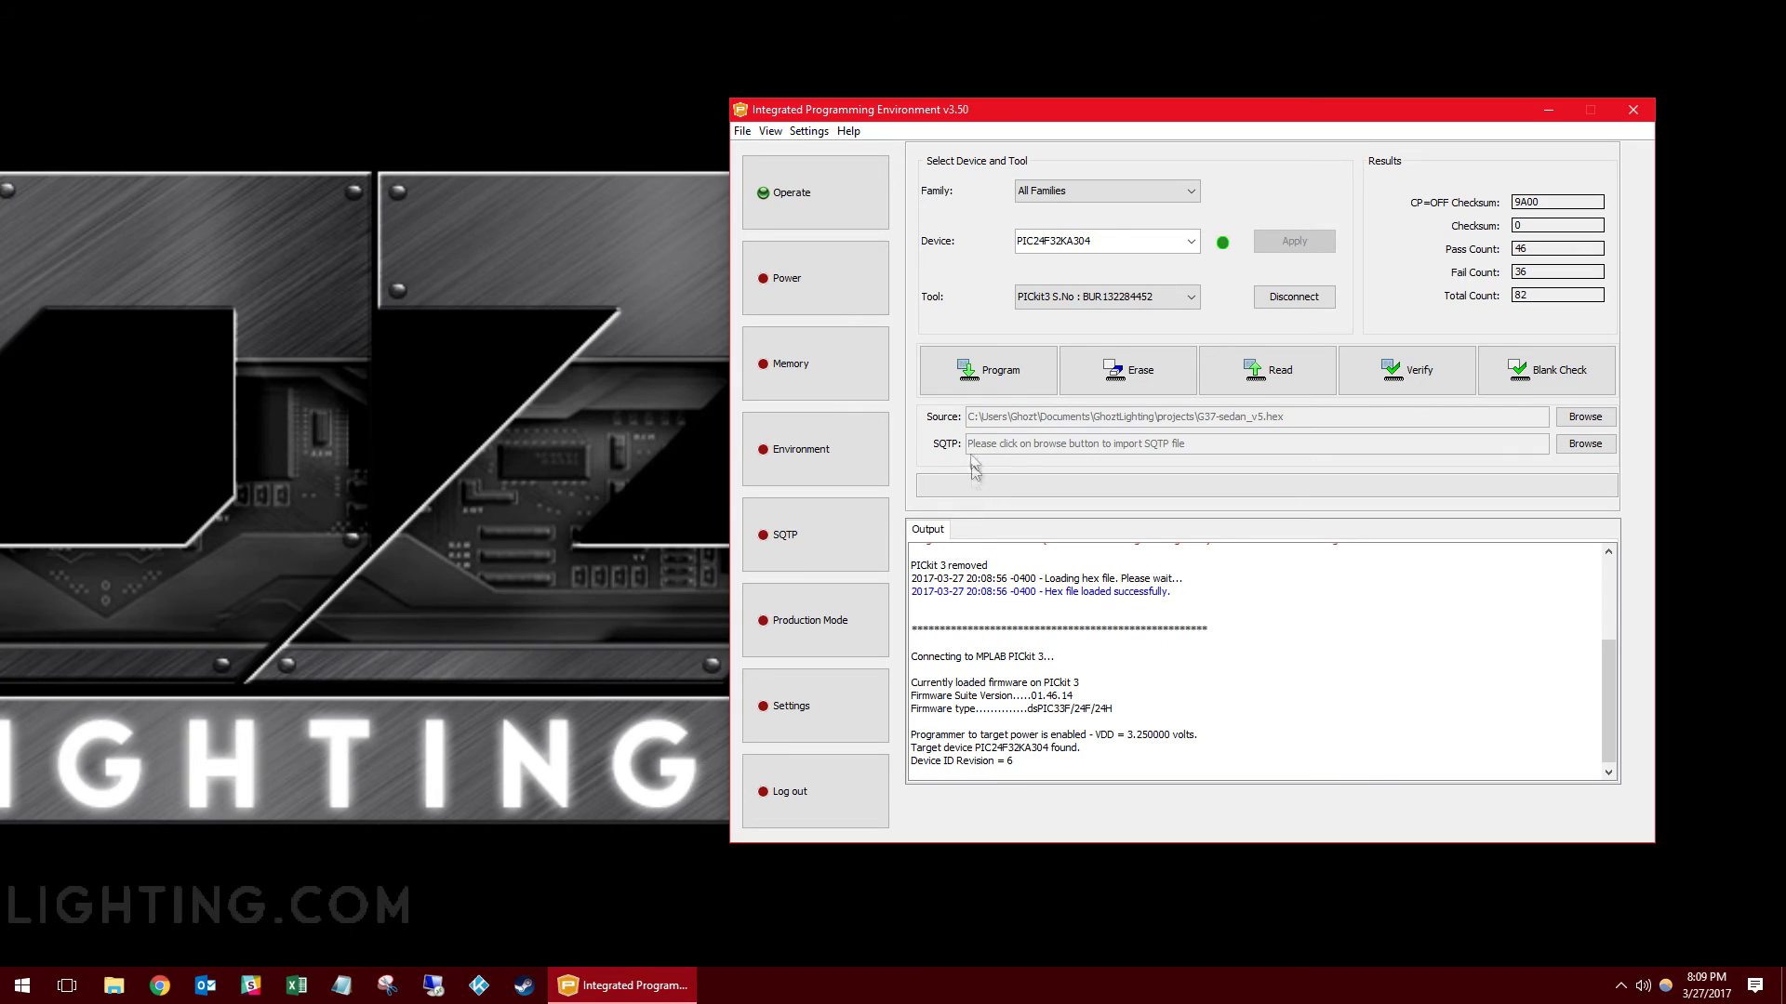
Program the PIC24F32KA304 with the loaded hex; log reports Programming complete, pass count 47.
click(986, 370)
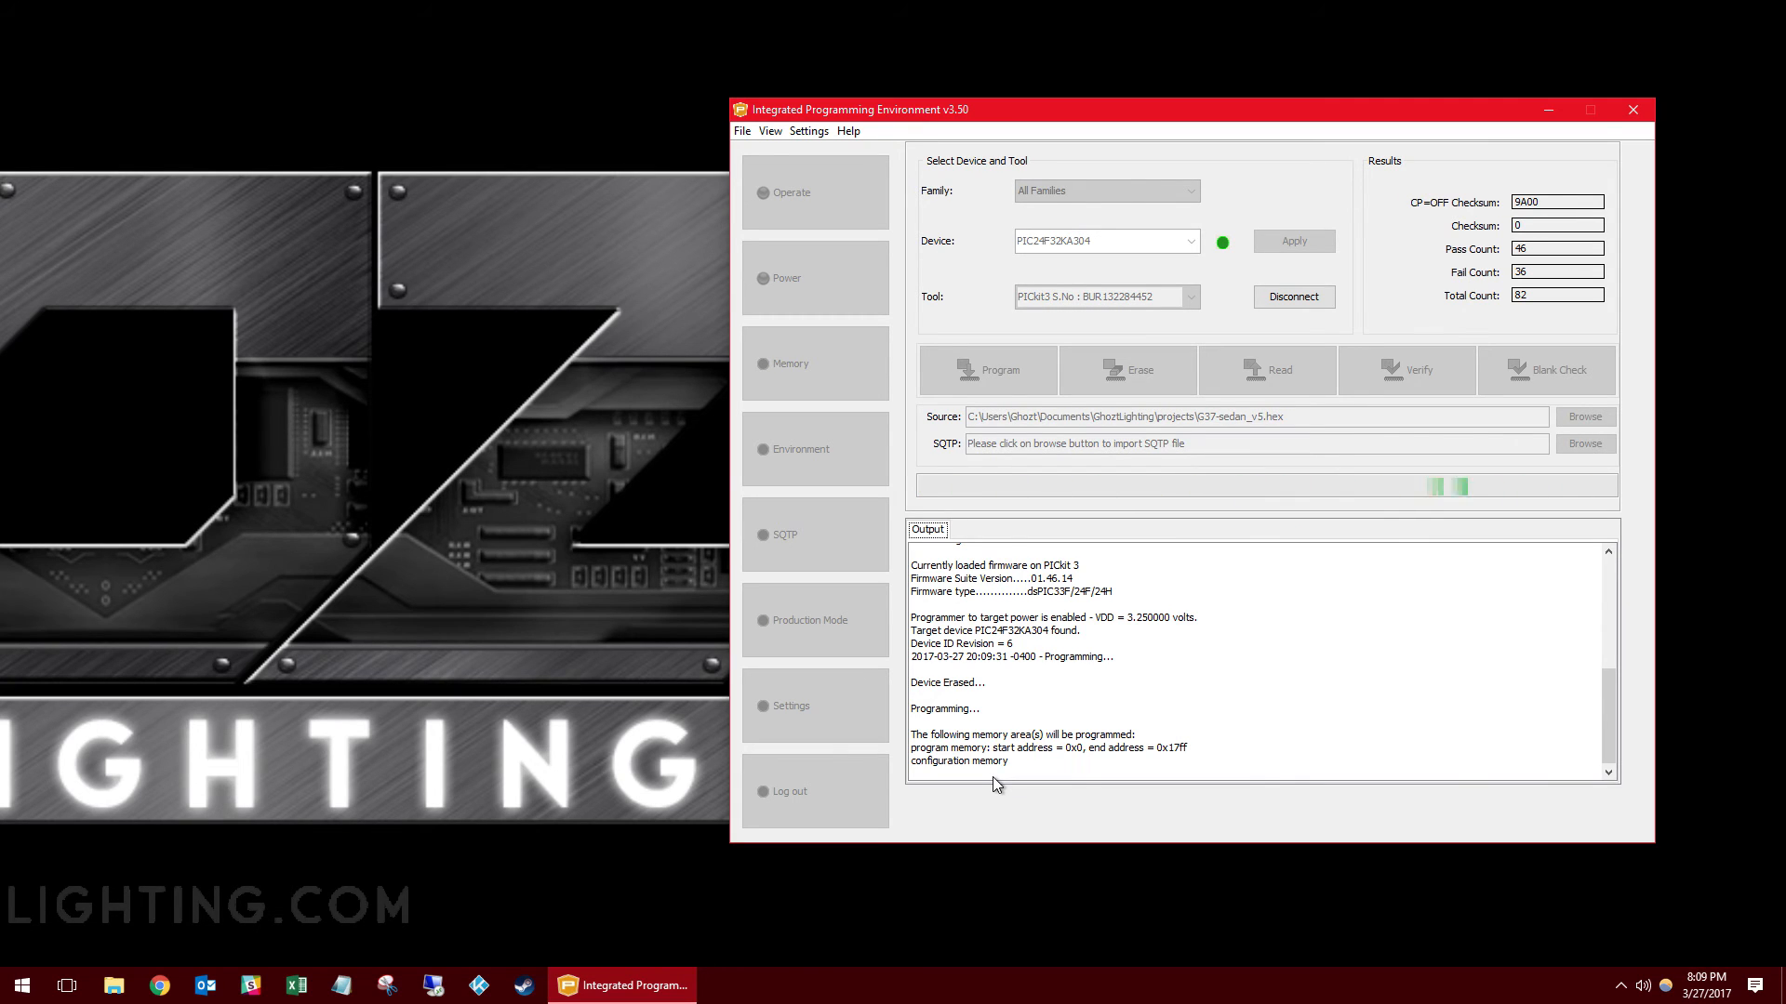
click(988, 369)
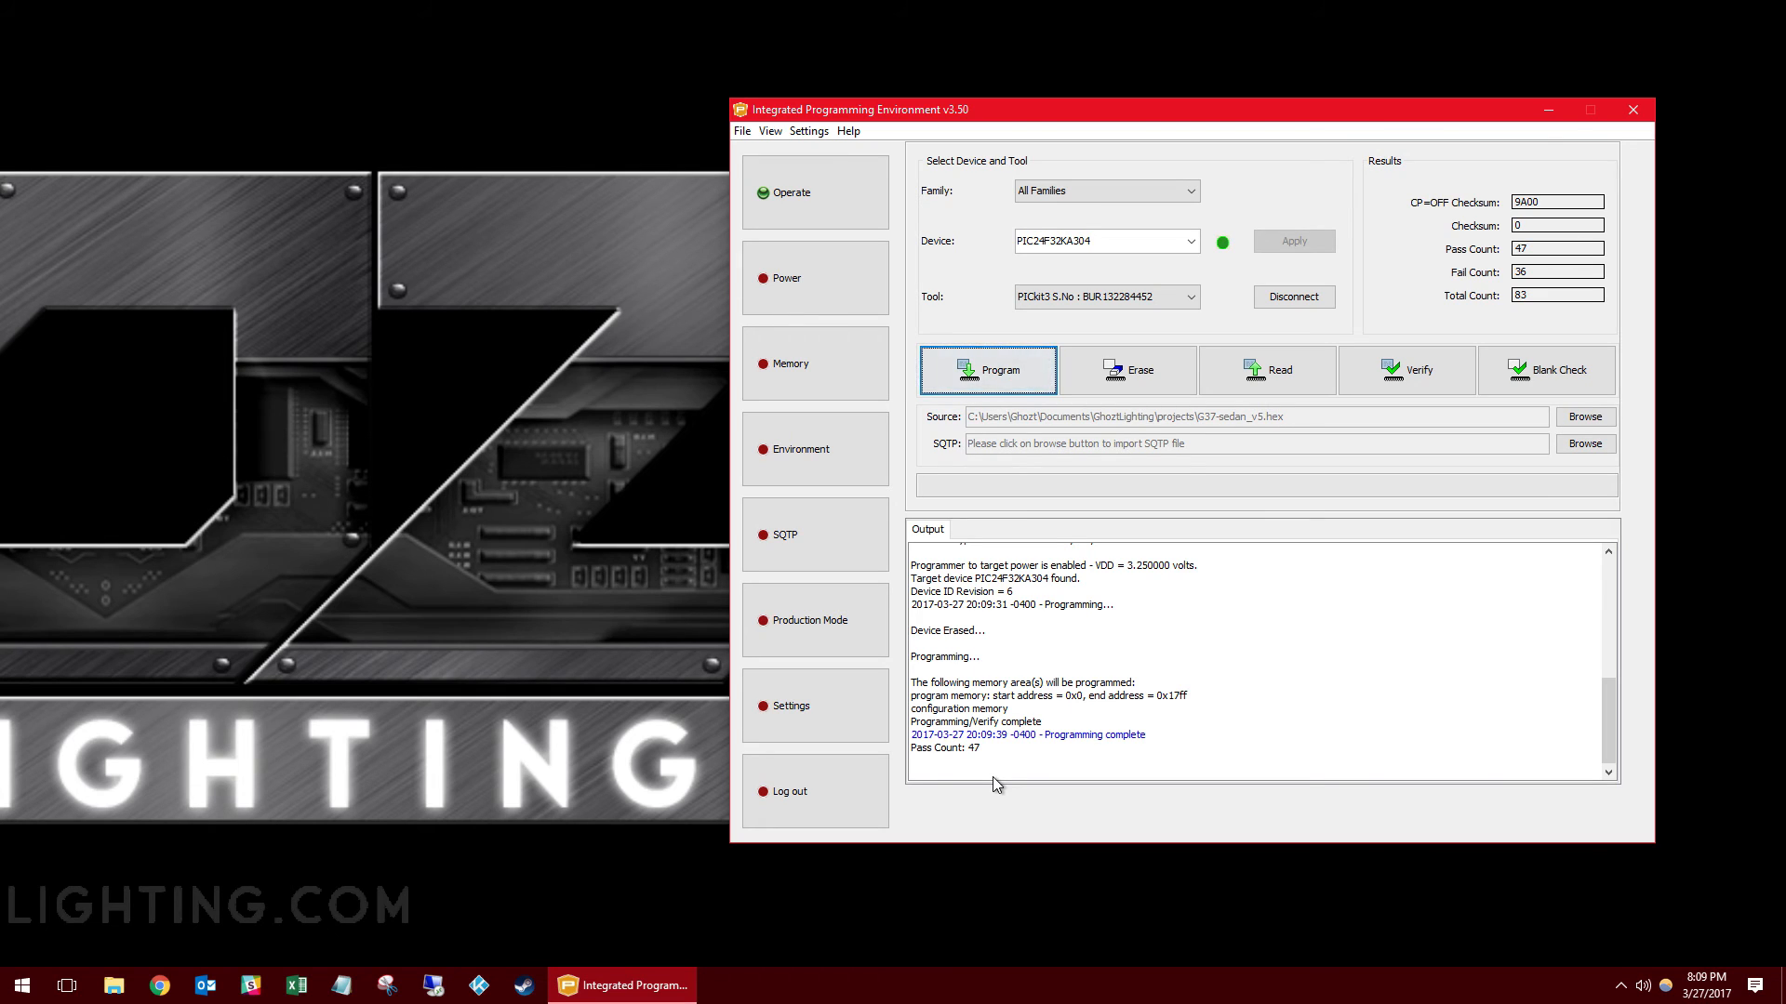
mouse_move(1019, 731)
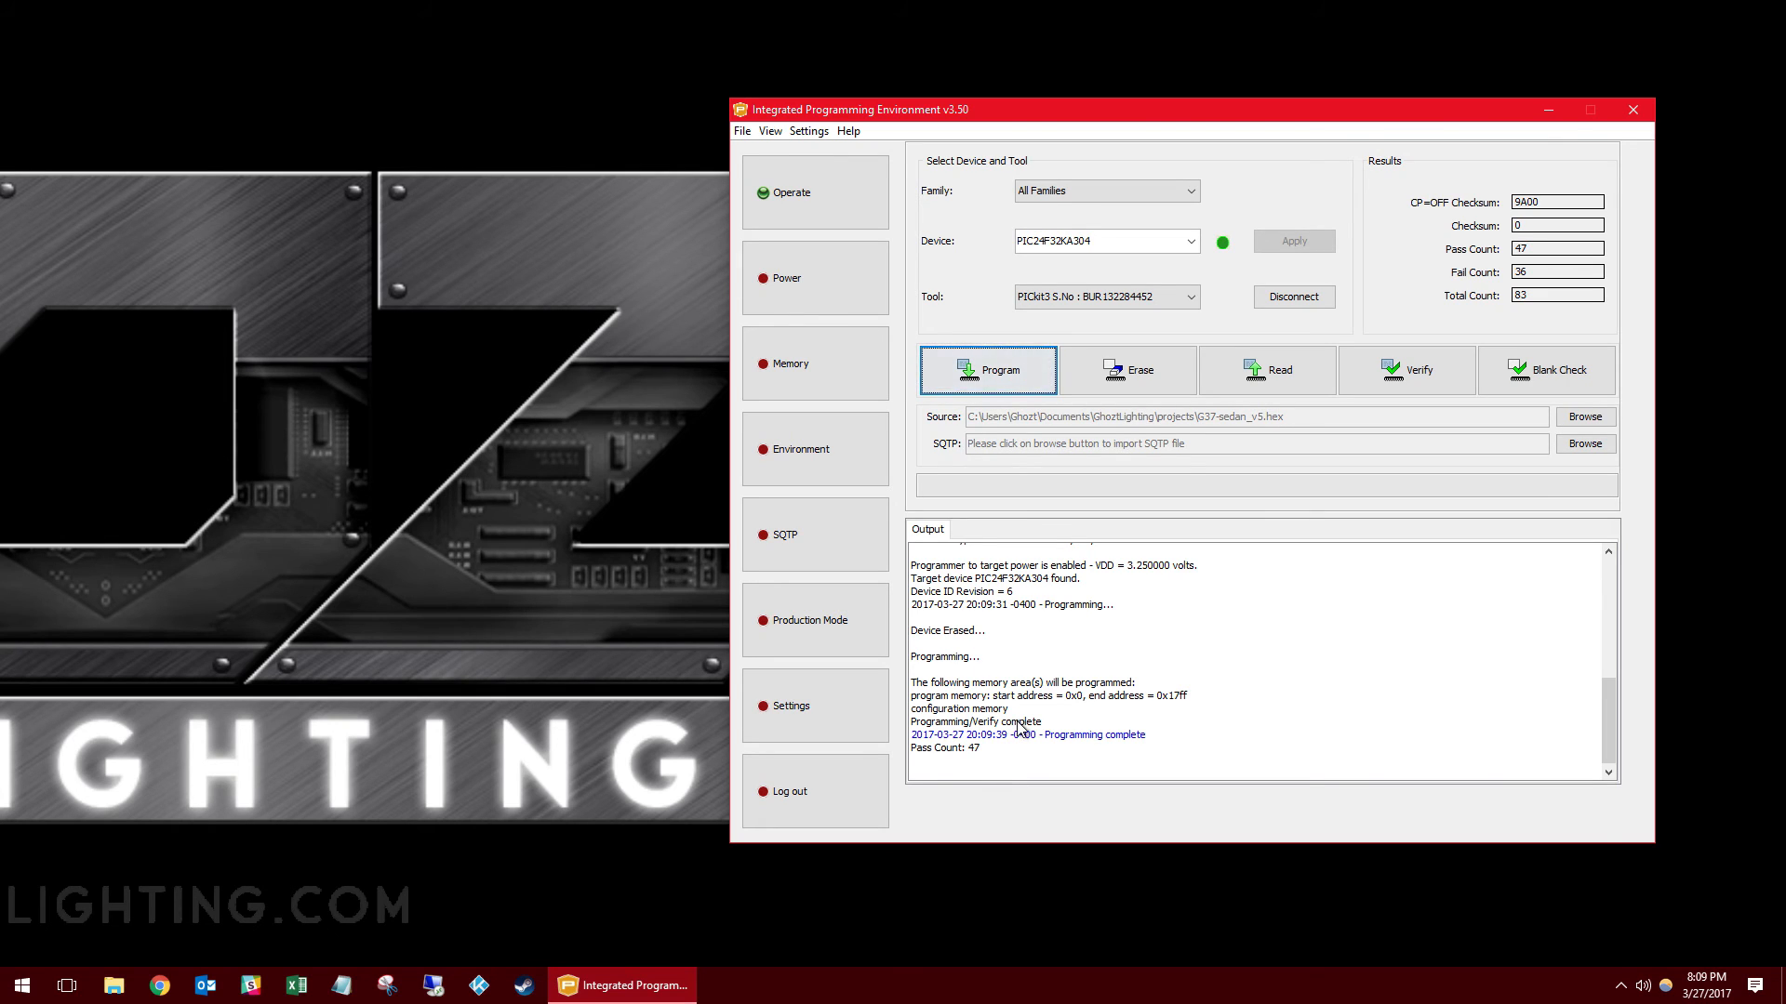
mouse_move(1027, 755)
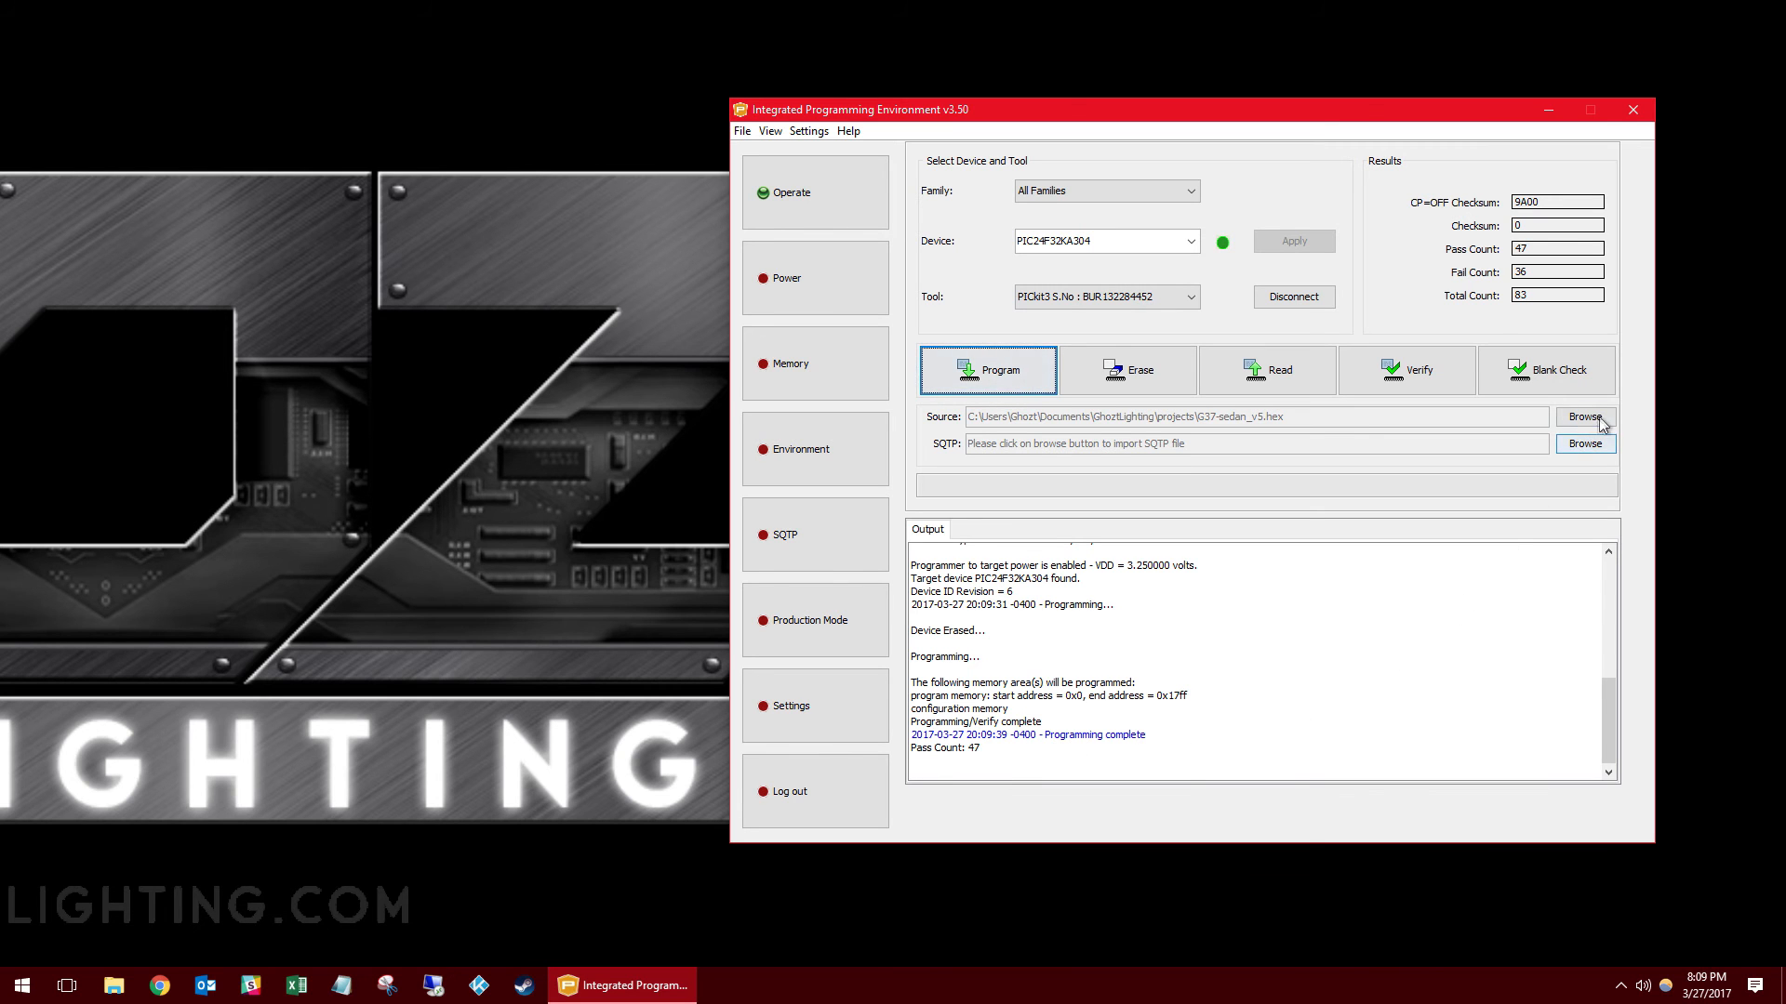
mouse_move(1231, 643)
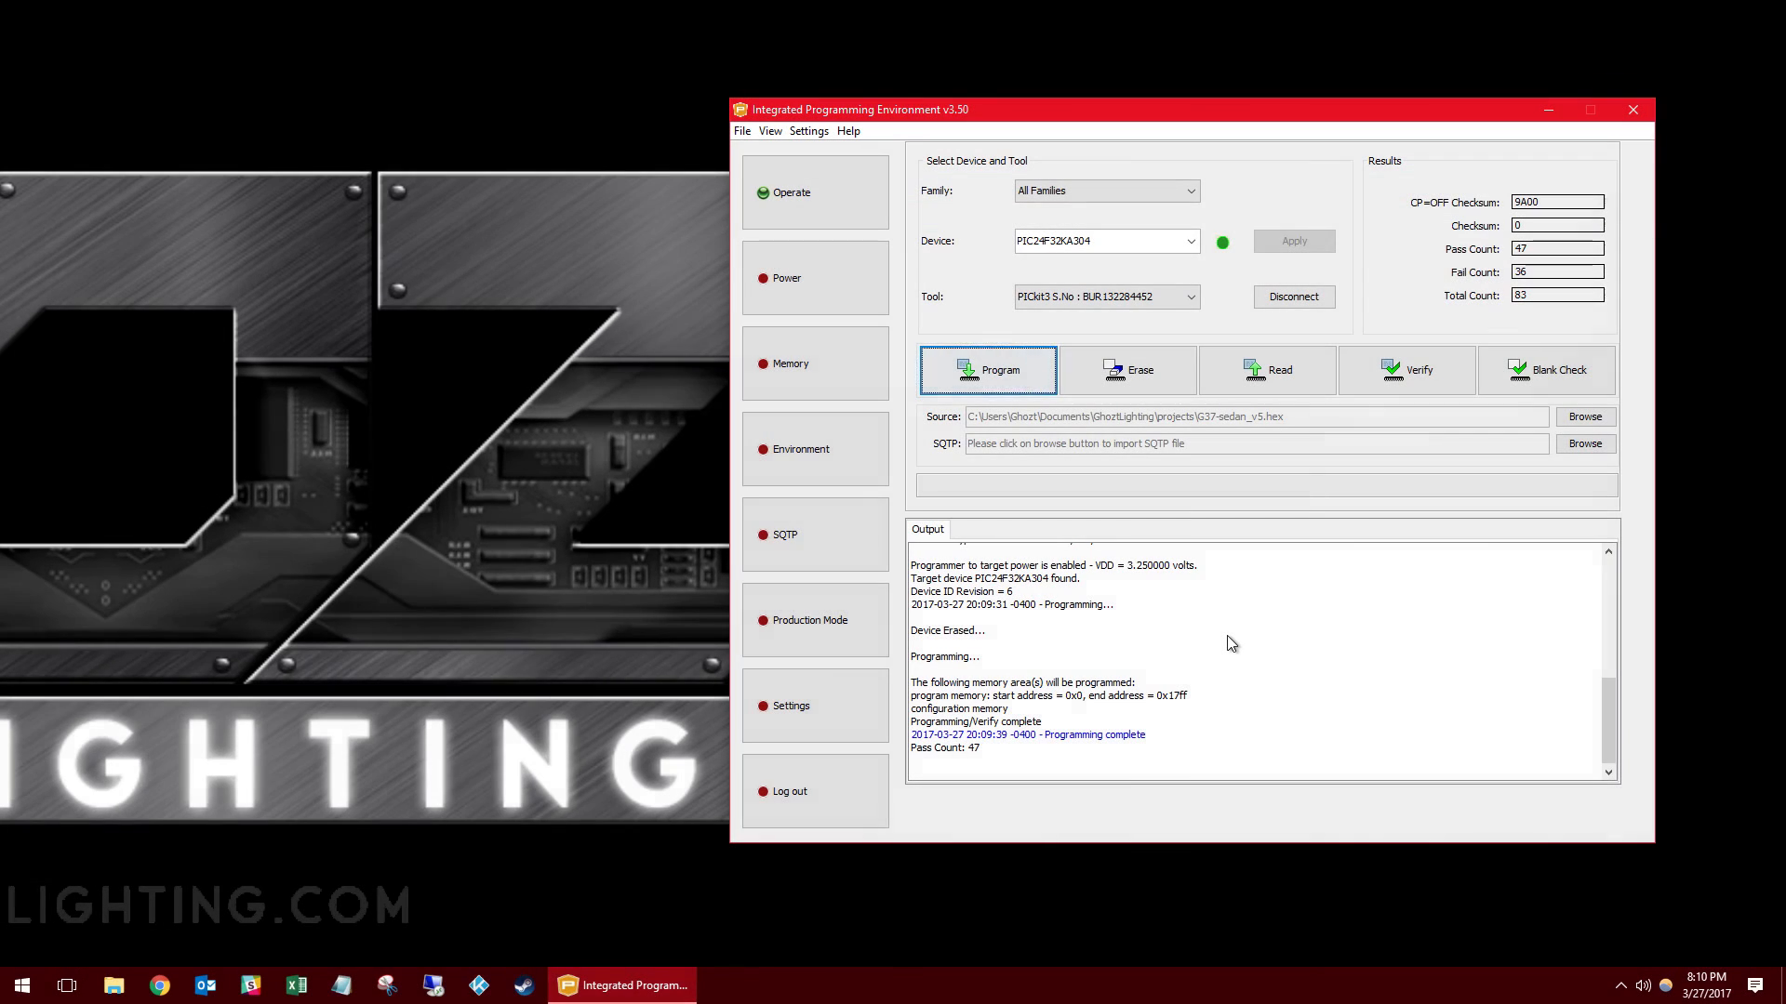